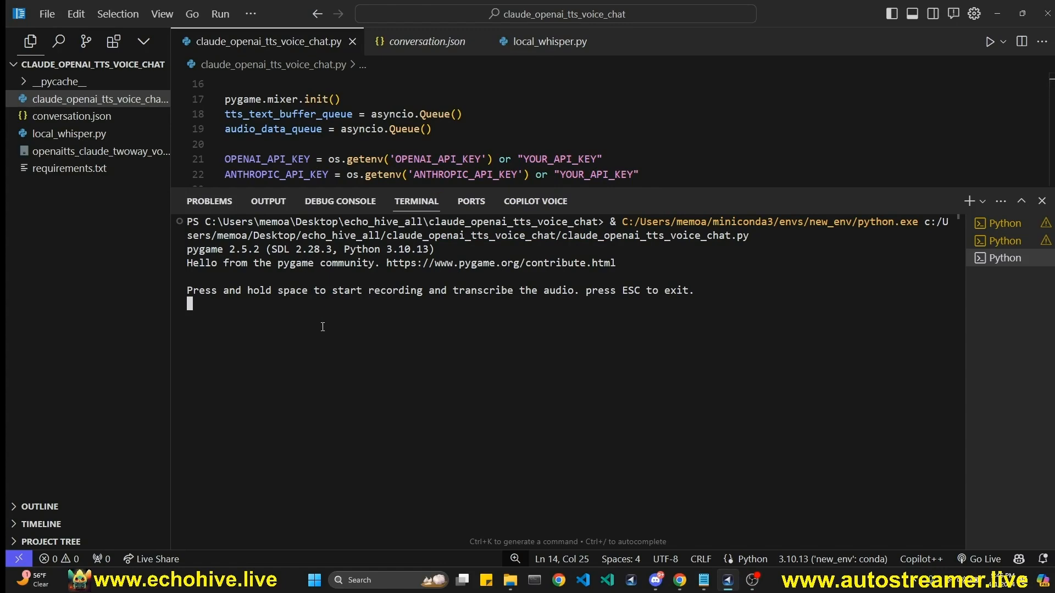
pyautogui.moveTo(328, 323)
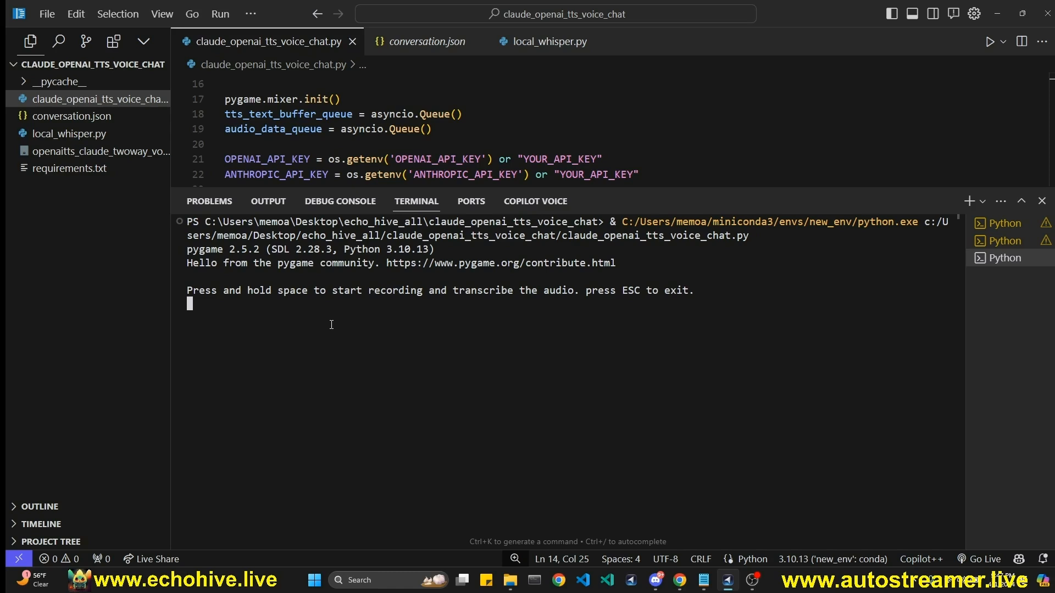
pyautogui.moveTo(320, 334)
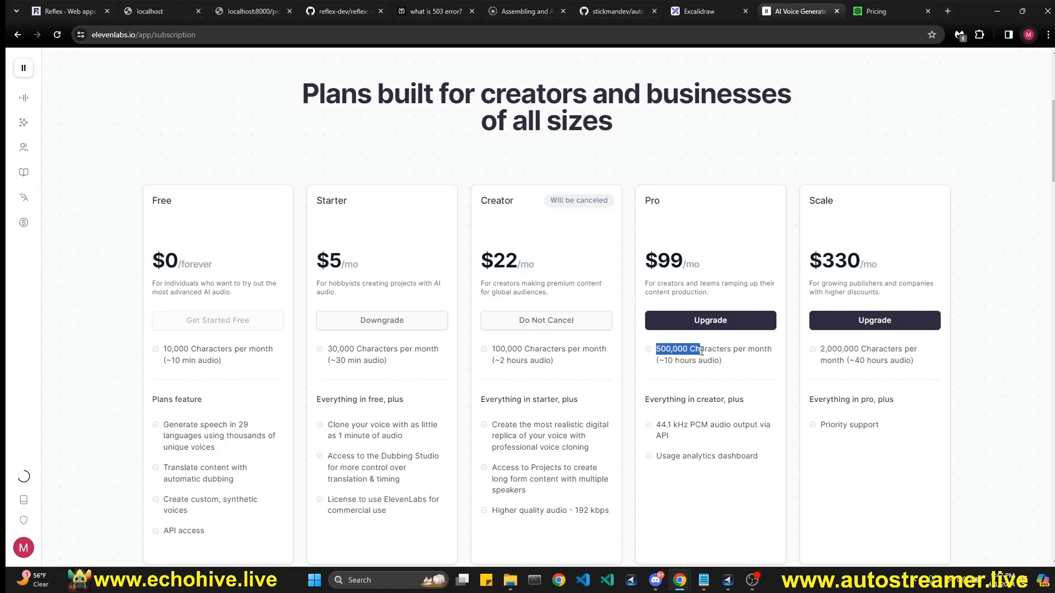
# - Switch to the OpenAI pricing page and highlight the text-to-speech price per million characters
pyautogui.click(880, 11)
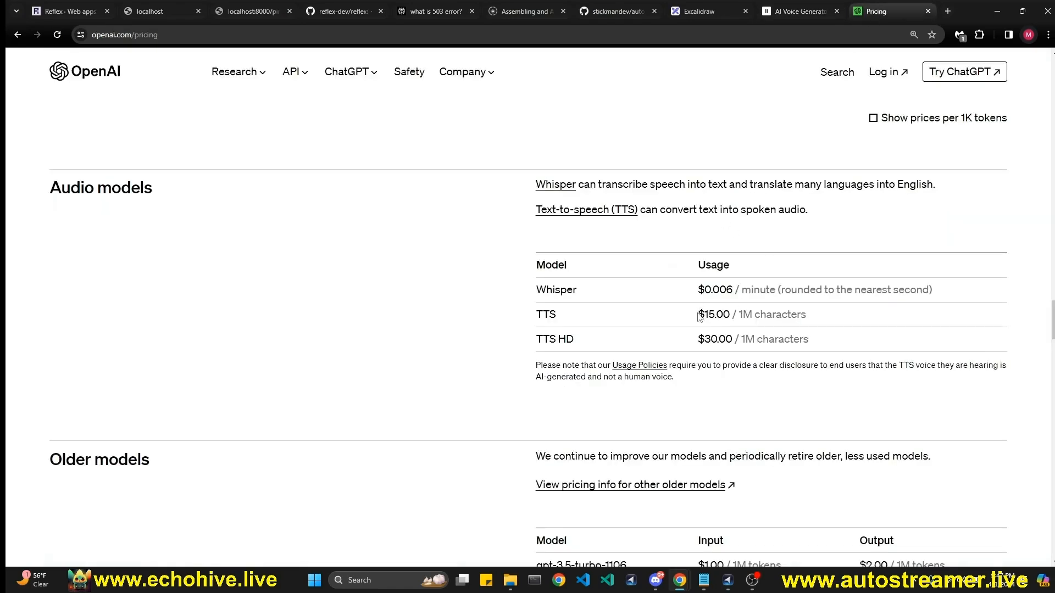
pyautogui.moveTo(697, 314); pyautogui.dragTo(743, 314)
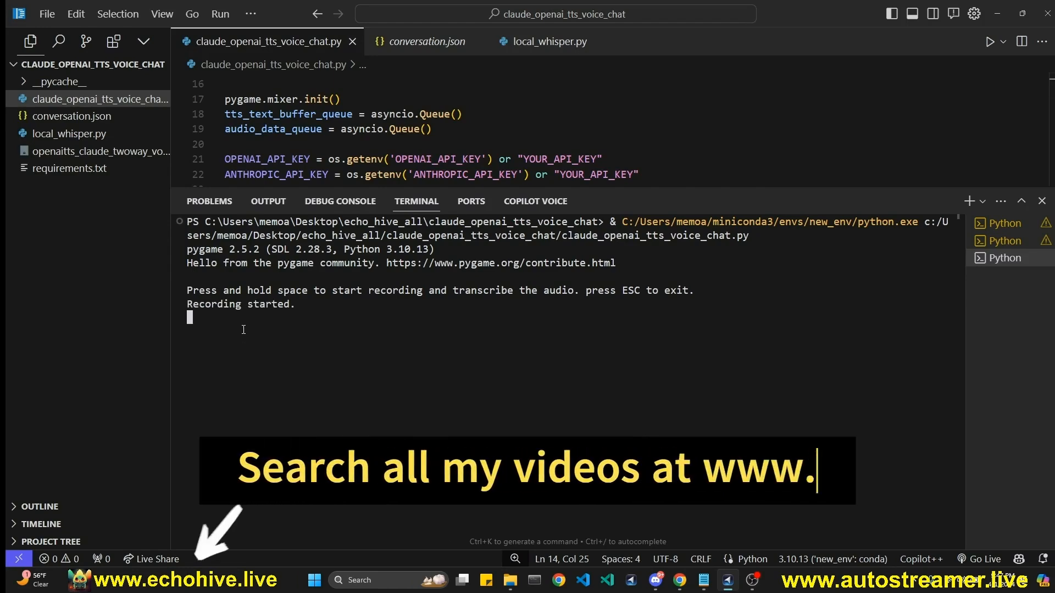
# - Record a spoken question about negative prefixes and send it to the voice chat
pyautogui.write('echohive.live')
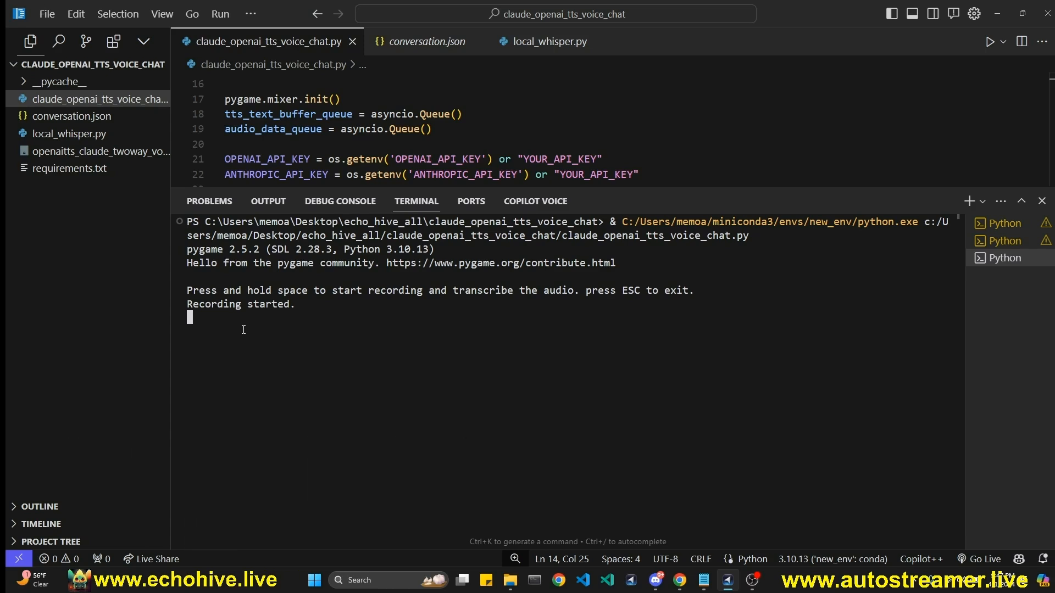
pyautogui.press('space')
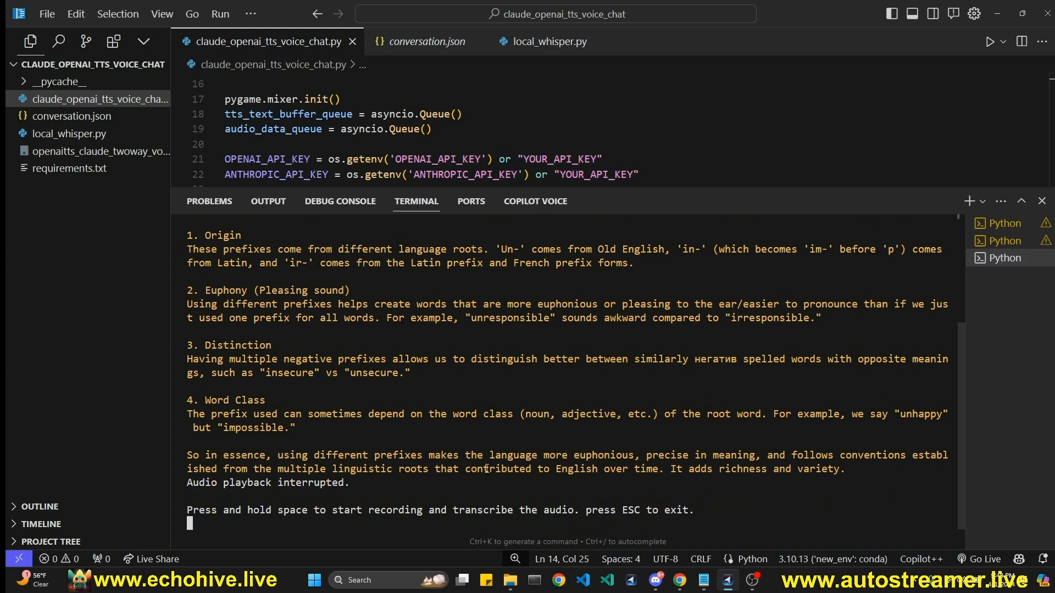
pyautogui.moveTo(413, 390)
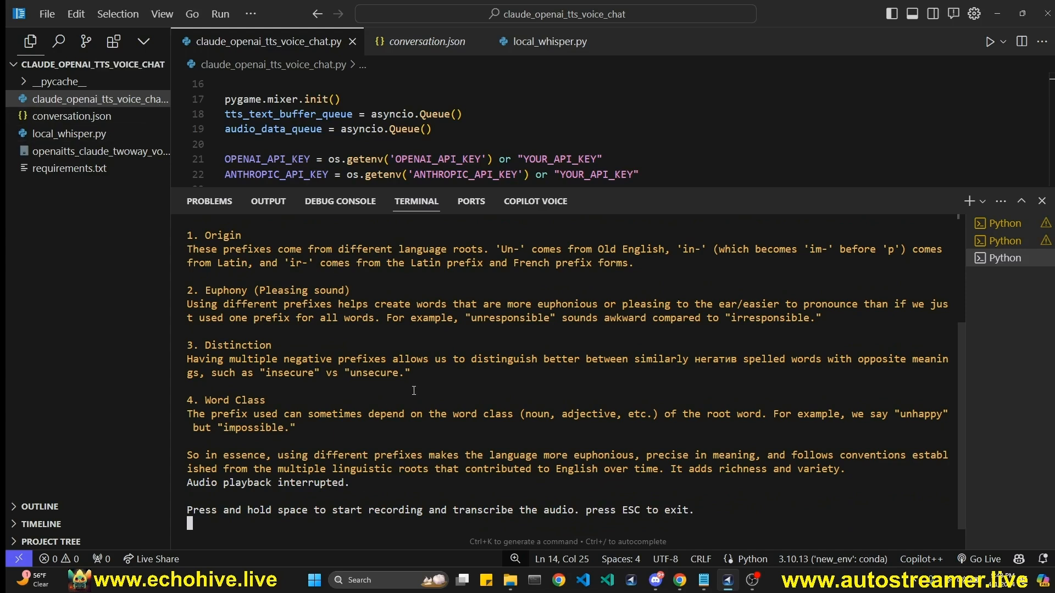
# - Record a follow-up asking for a one-sentence summary and scroll to the answer
pyautogui.press('space')
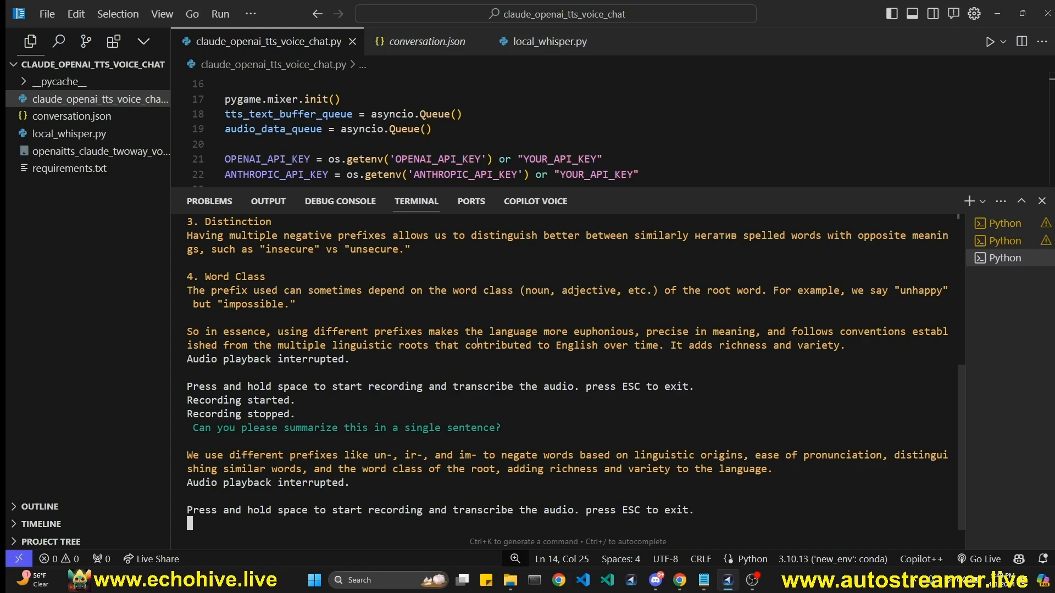
pyautogui.scroll(-3)
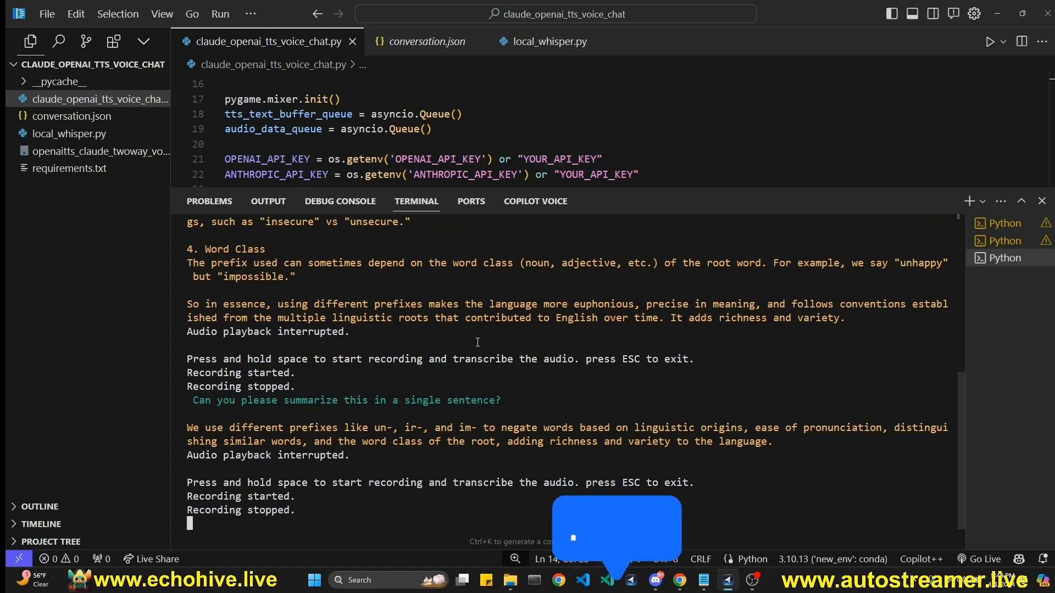
# - View conversation.json showing only the new exchange after the reset
pyautogui.click(422, 41)
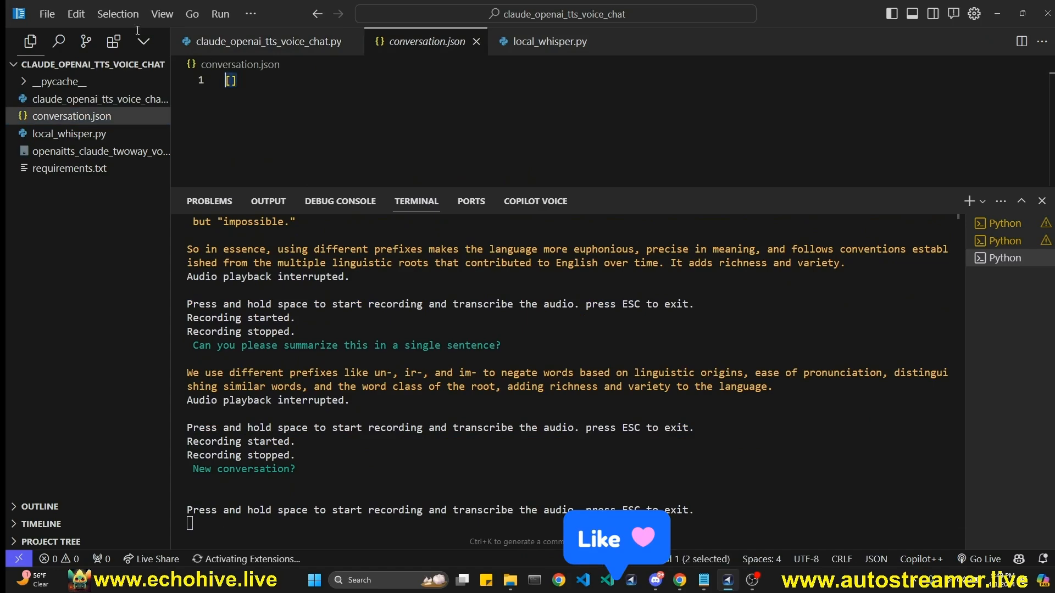
pyautogui.moveTo(364, 461)
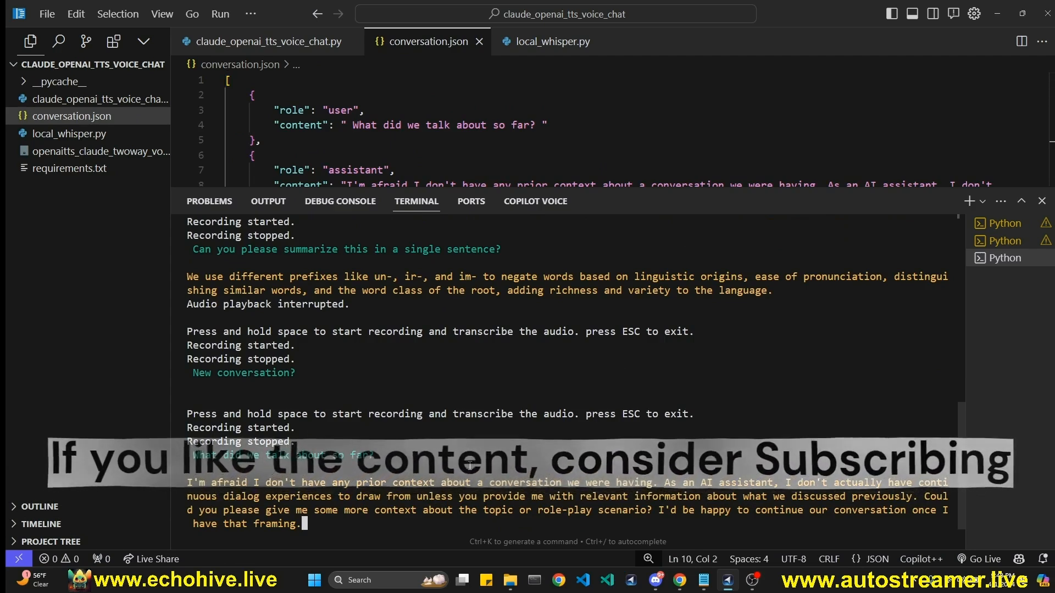
pyautogui.scroll(-3)
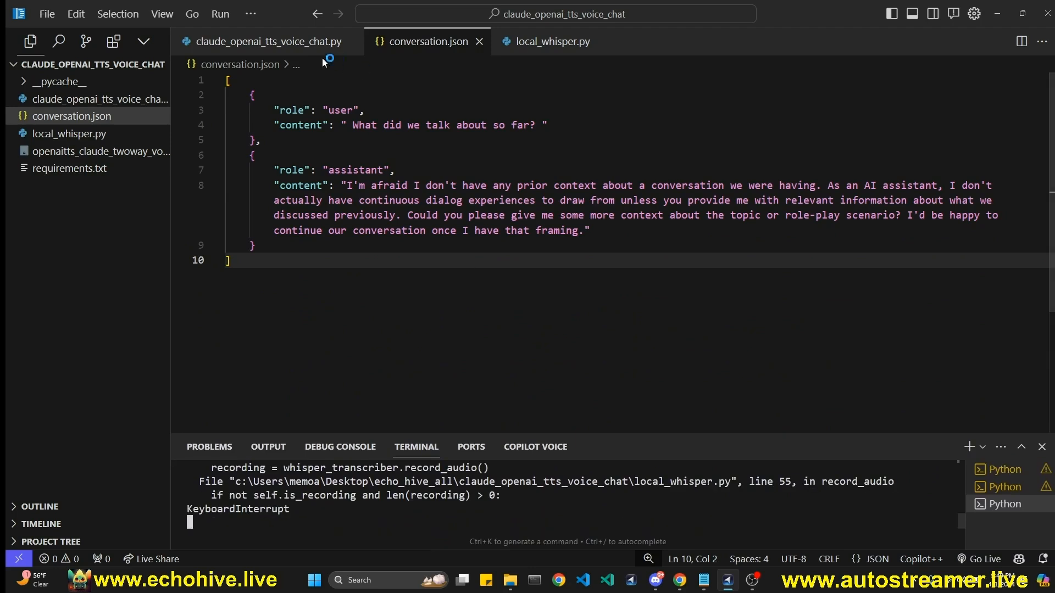
# - Return to claude_openai_tts_voice_chat.py showing its imports and Claude model setting
pyautogui.click(267, 41)
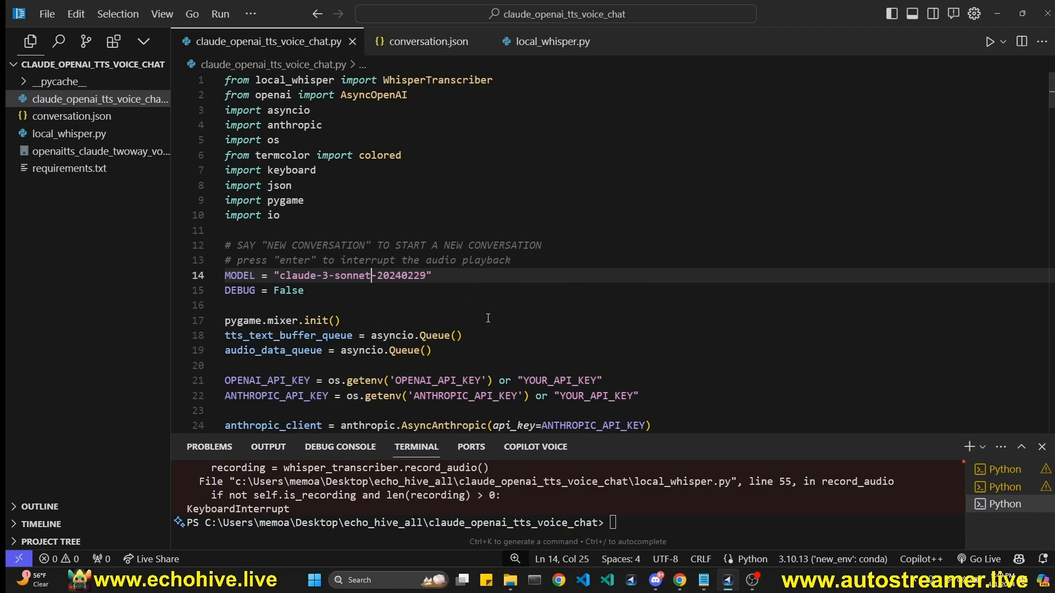
pyautogui.moveTo(561, 340)
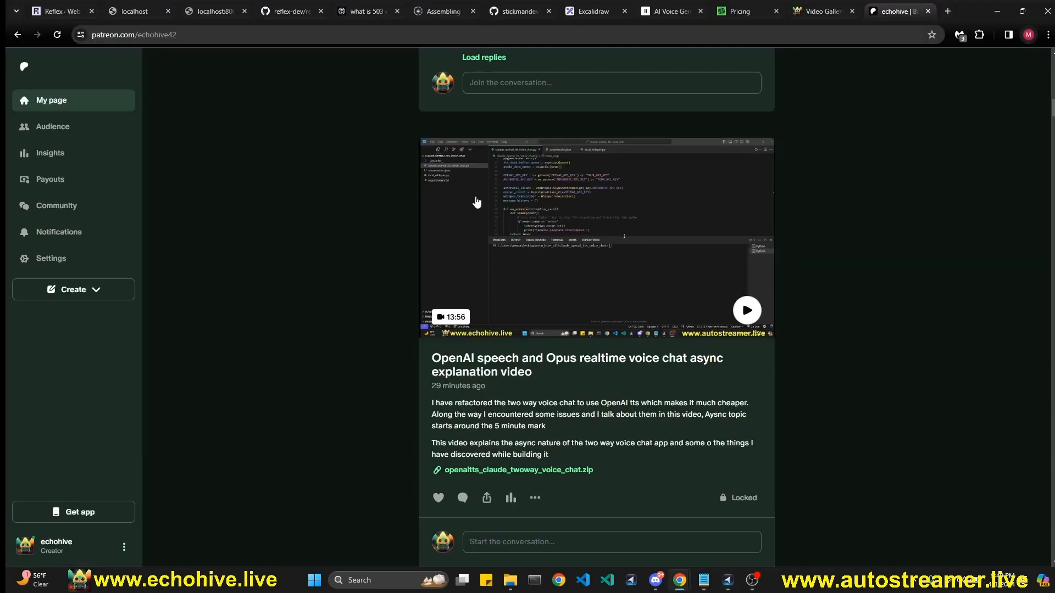
pyautogui.moveTo(364, 347)
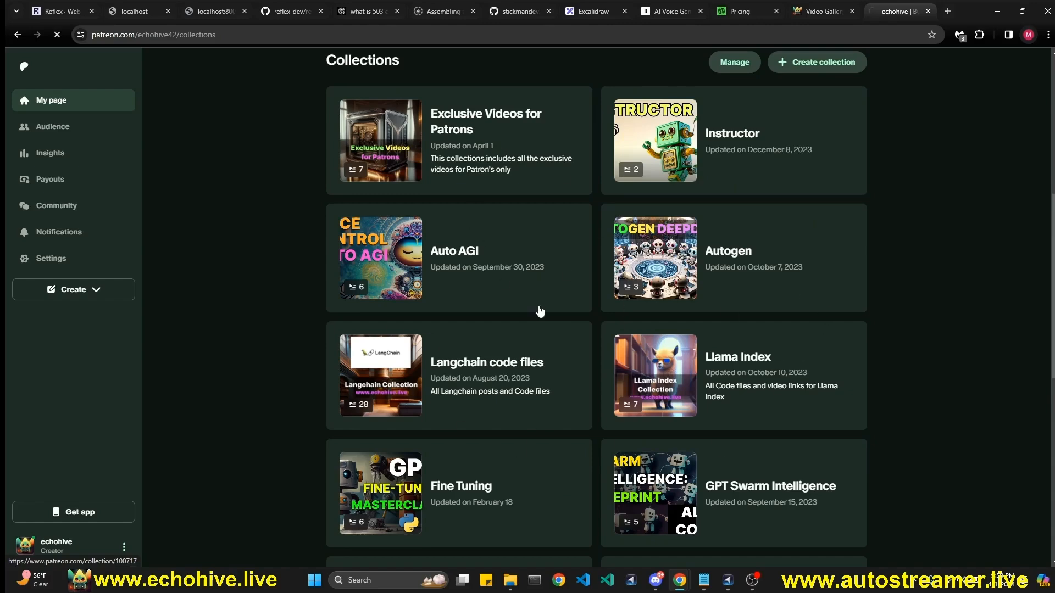
# - Open the Exclusive Videos for Patrons collection on Patreon
pyautogui.click(379, 139)
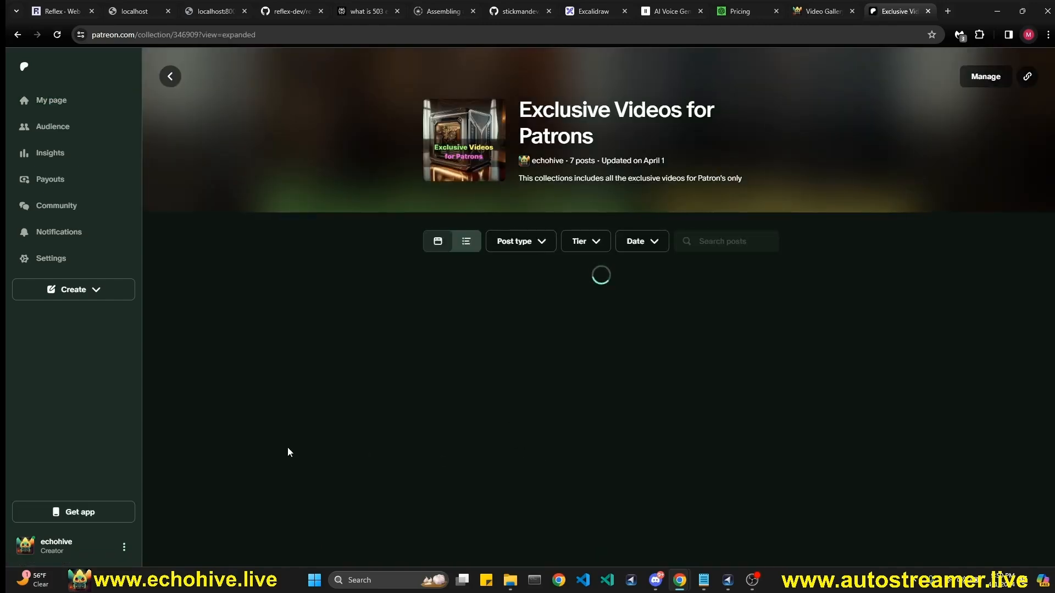
# - Switch to the echohive.live video gallery of free coding videos
pyautogui.click(822, 11)
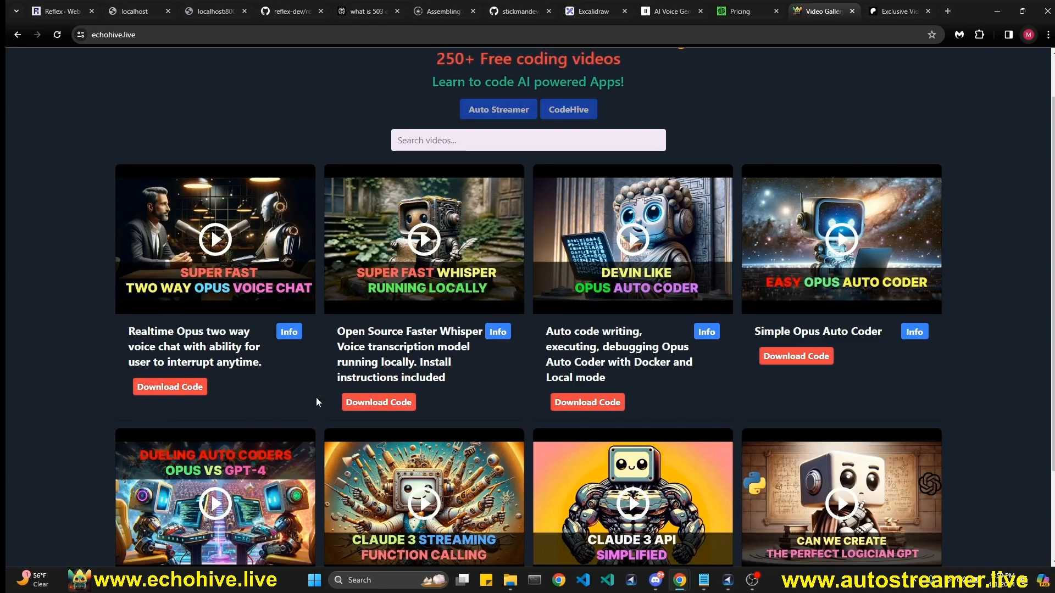
pyautogui.moveTo(112, 437)
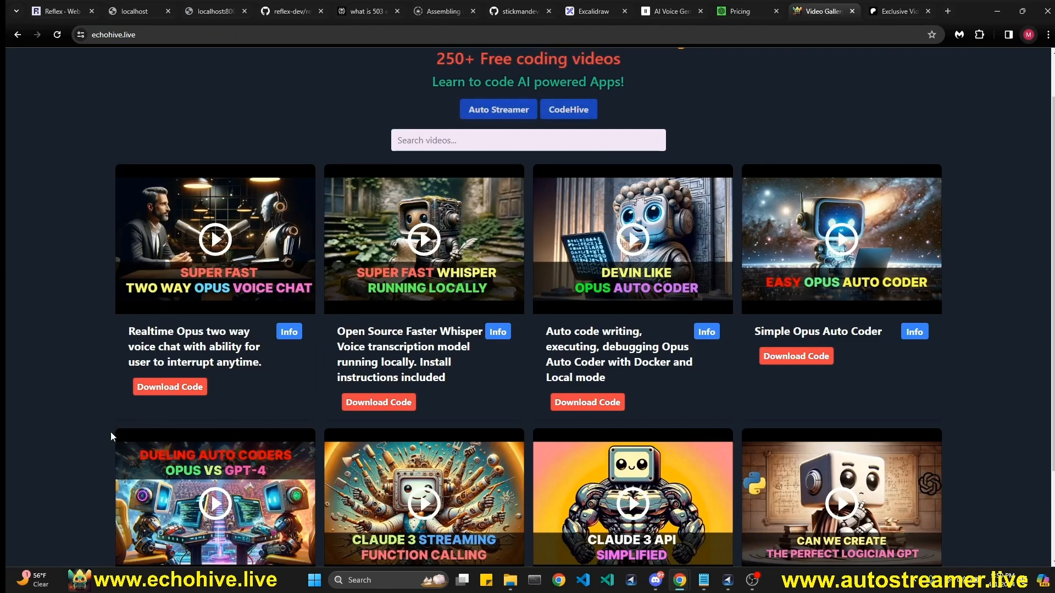
pyautogui.moveTo(192, 178)
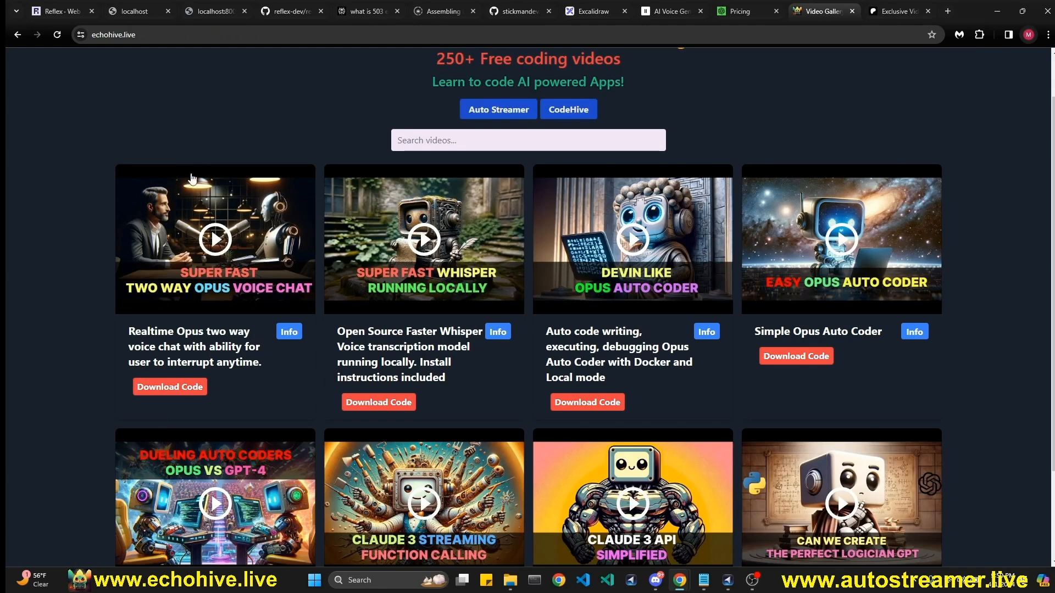
pyautogui.moveTo(114, 46)
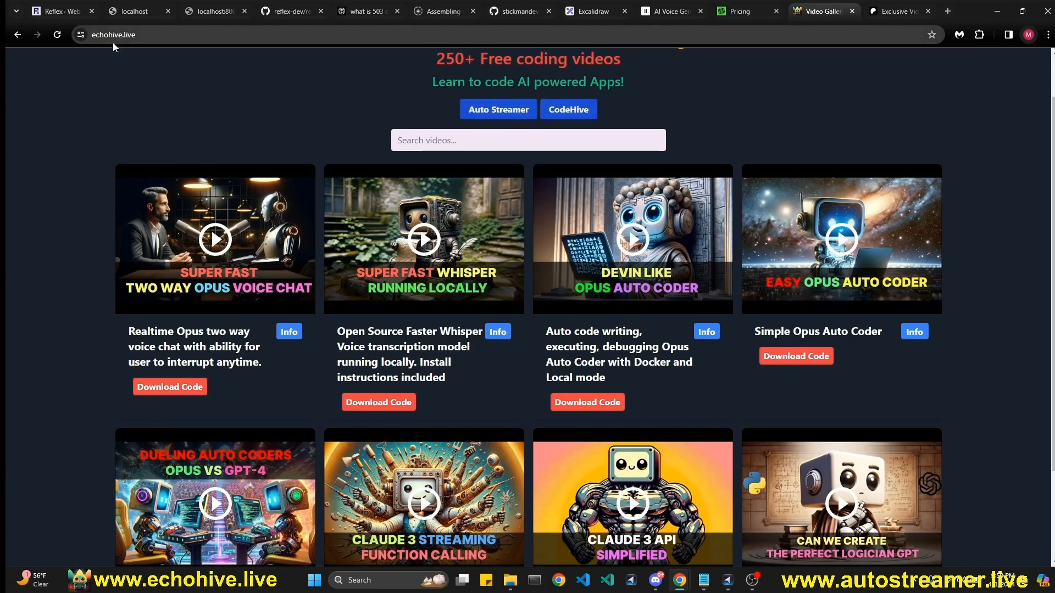
pyautogui.moveTo(264, 230)
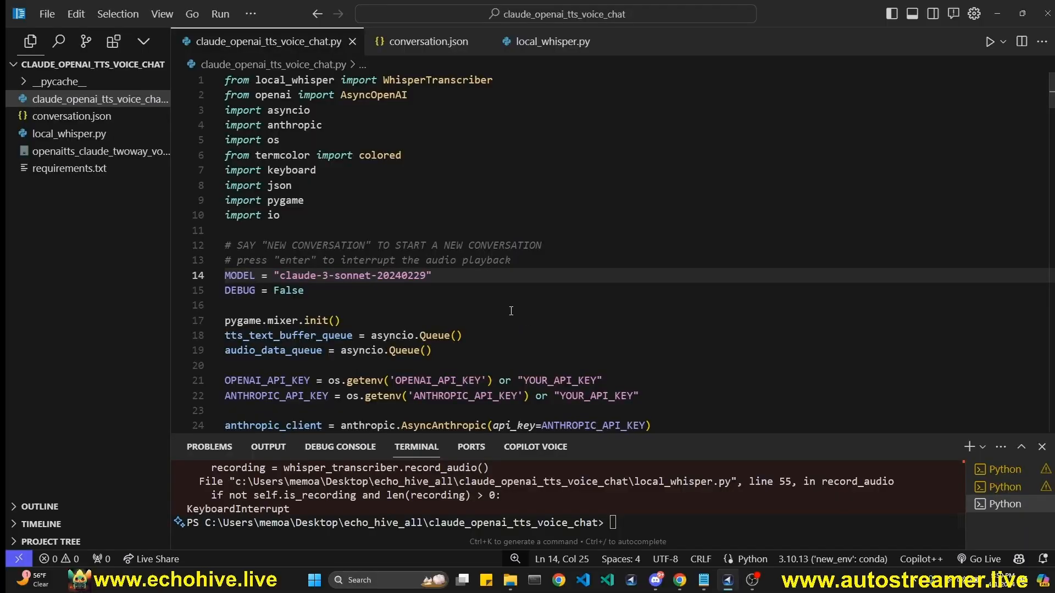
pyautogui.scroll(-3)
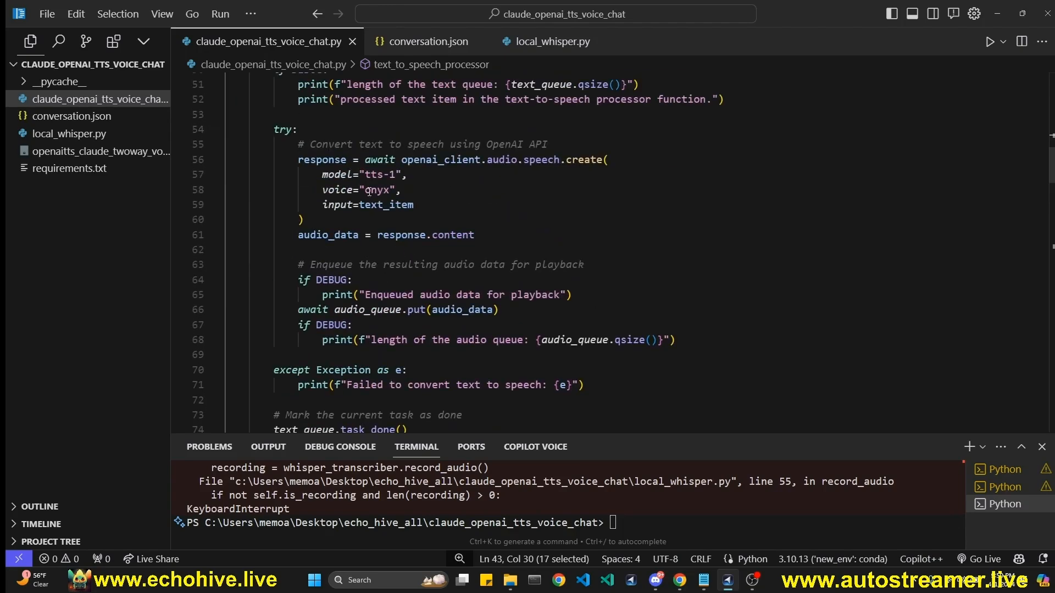
pyautogui.scroll(-3)
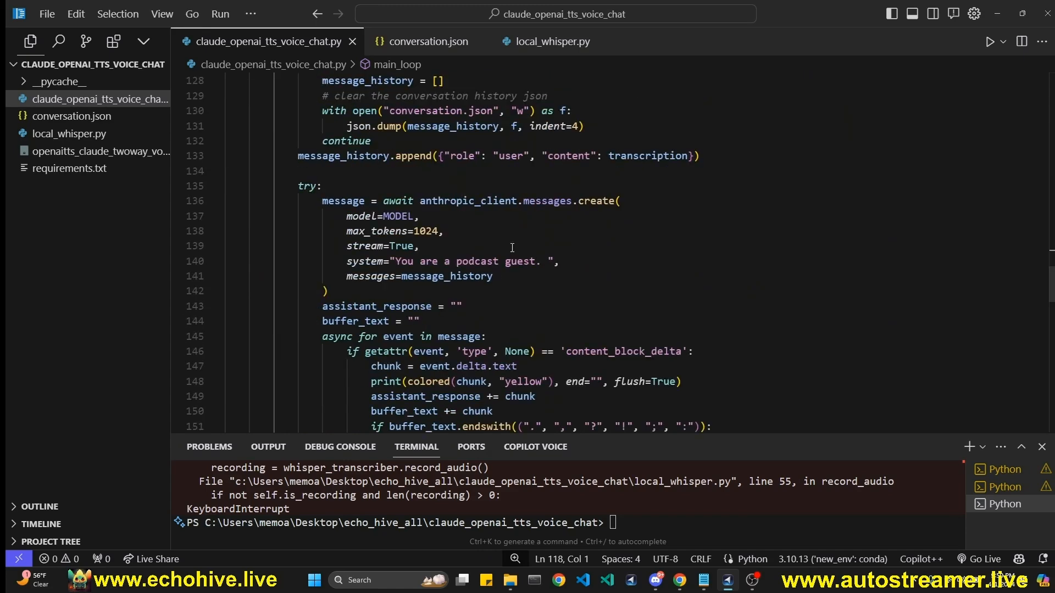
pyautogui.scroll(-3)
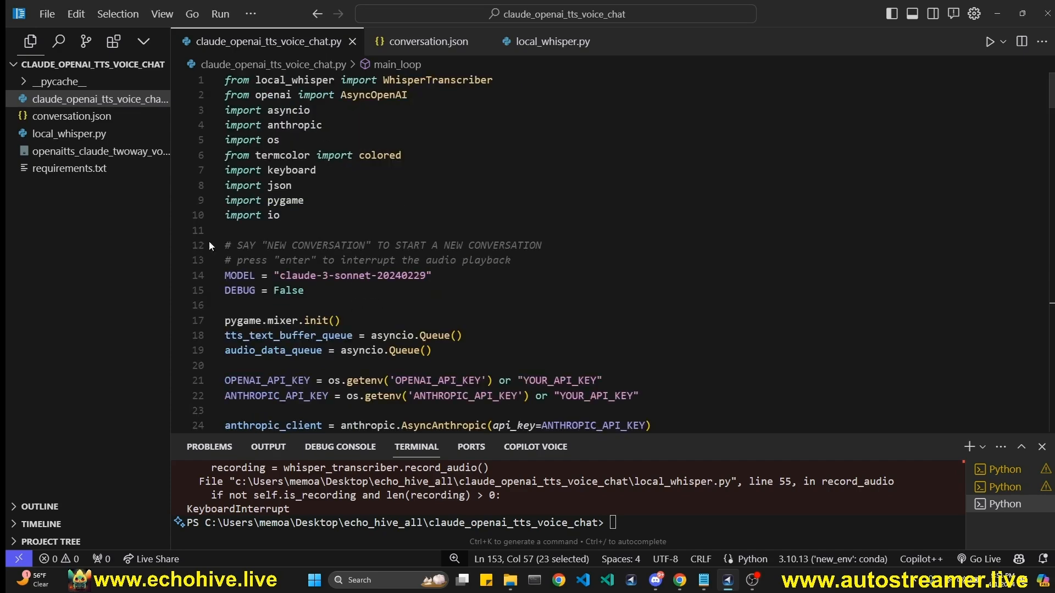
# - Show local_whisper.py's temporary audio saving and transcribe_audio functions
pyautogui.click(553, 41)
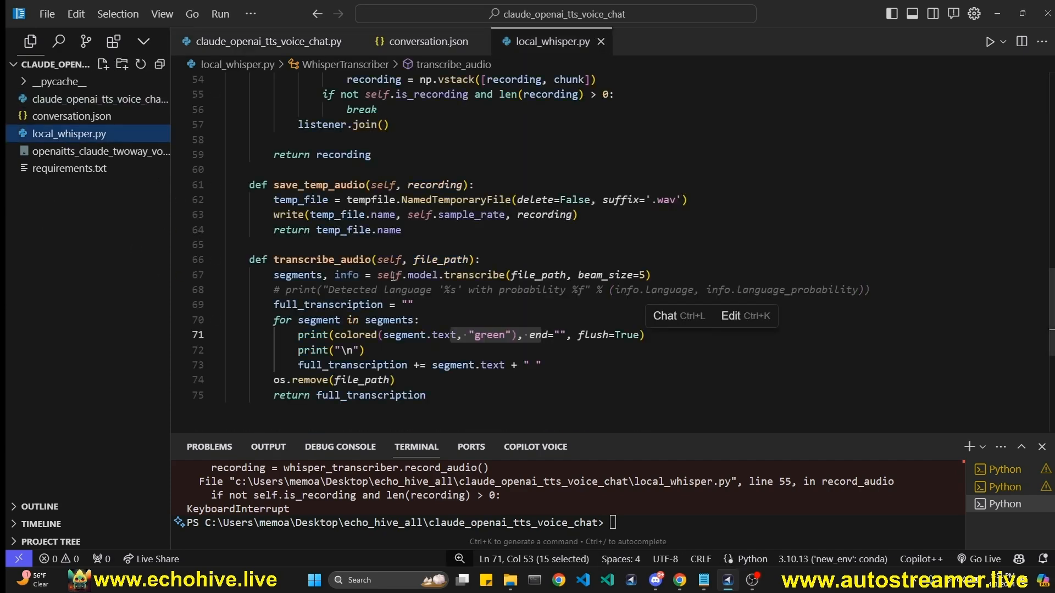
pyautogui.scroll(3)
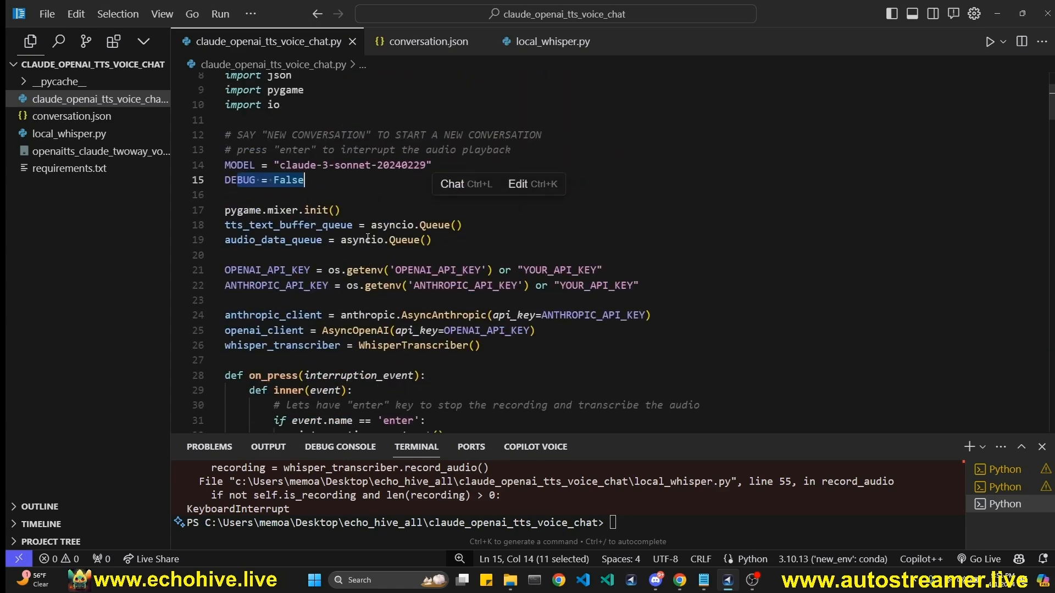
pyautogui.click(283, 210)
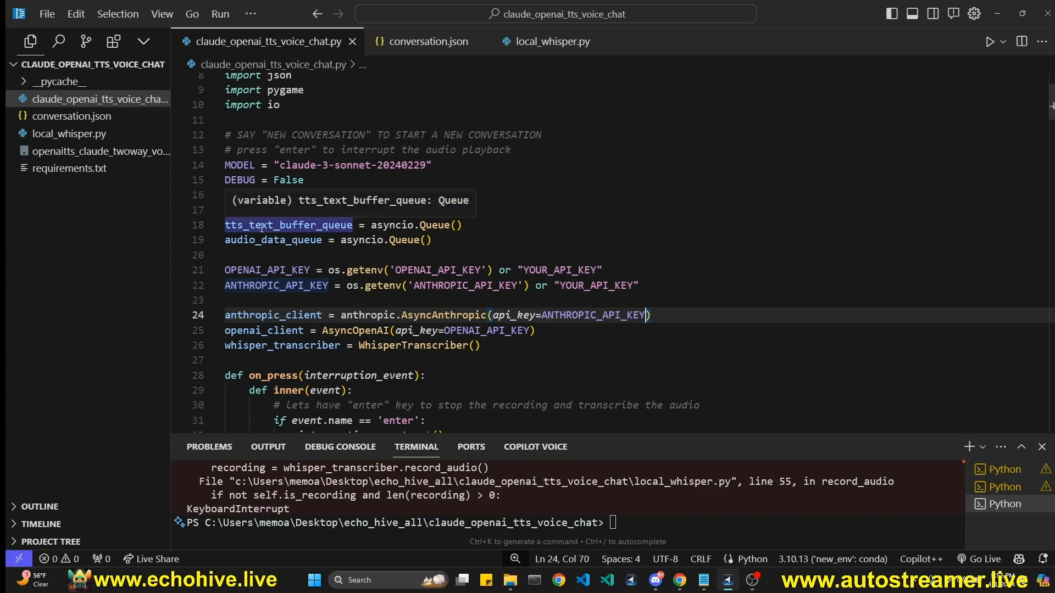
pyautogui.doubleClick(287, 224)
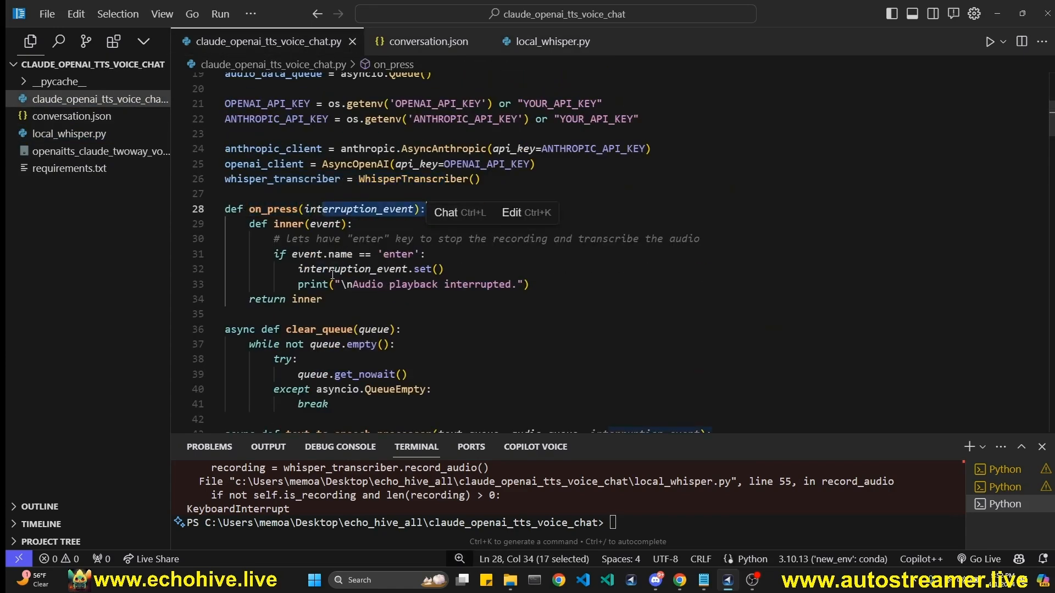
pyautogui.doubleClick(355, 269)
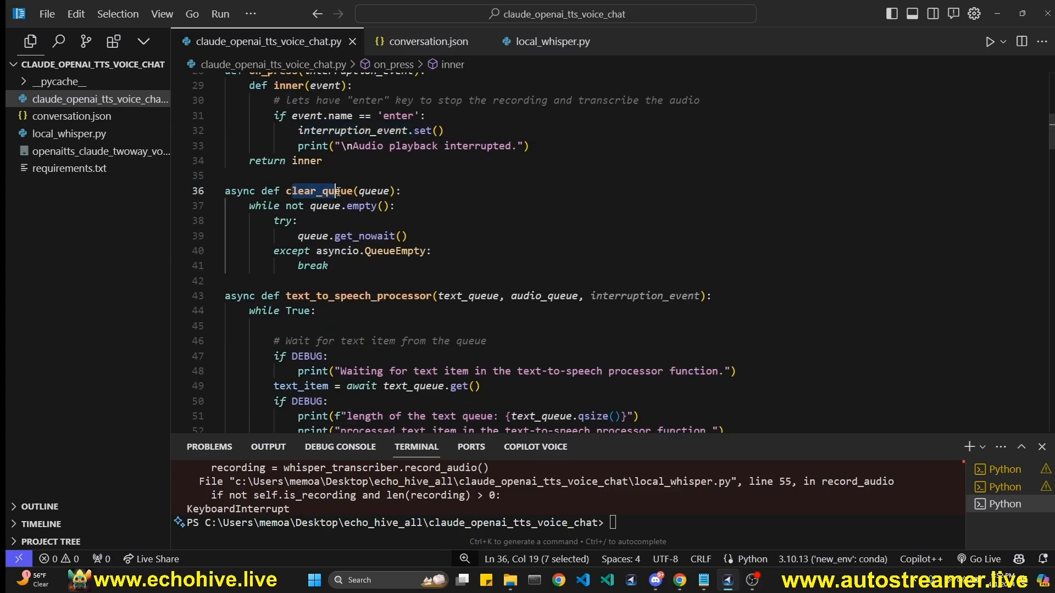
pyautogui.doubleClick(320, 192)
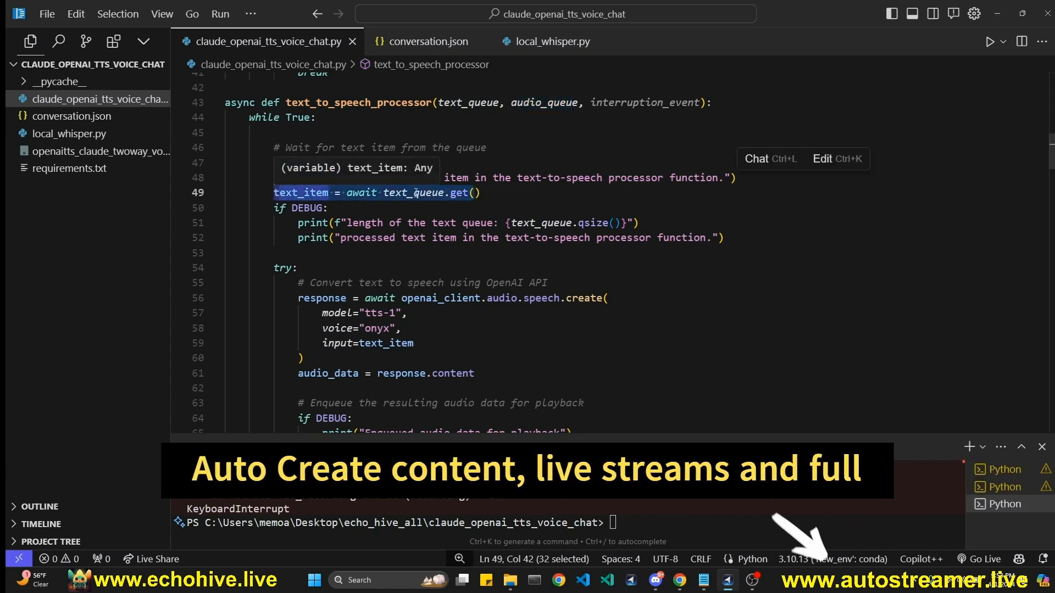
pyautogui.scroll(-3)
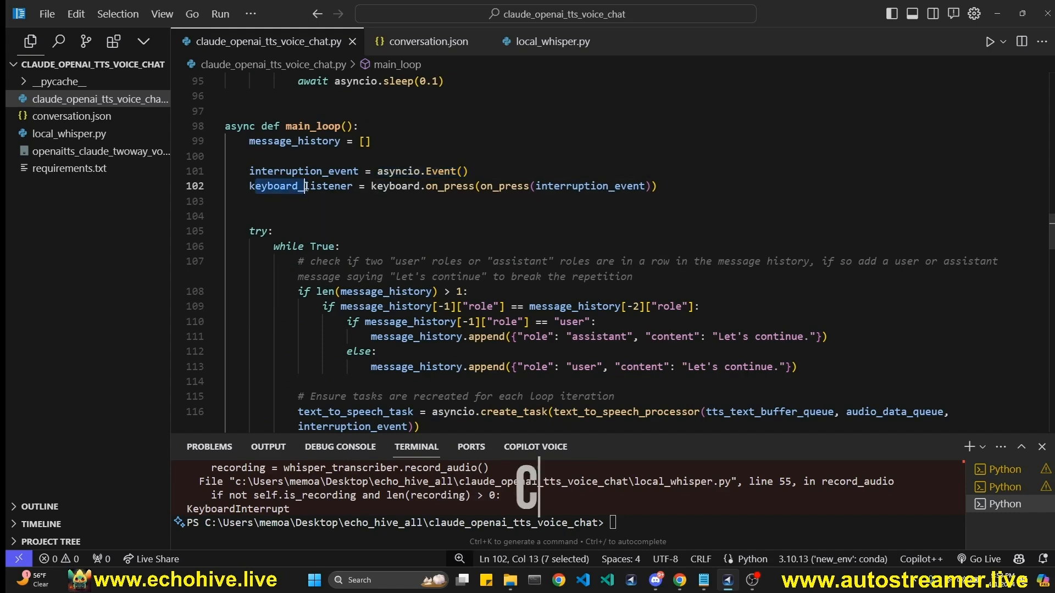
pyautogui.moveTo(306, 187); pyautogui.dragTo(518, 187)
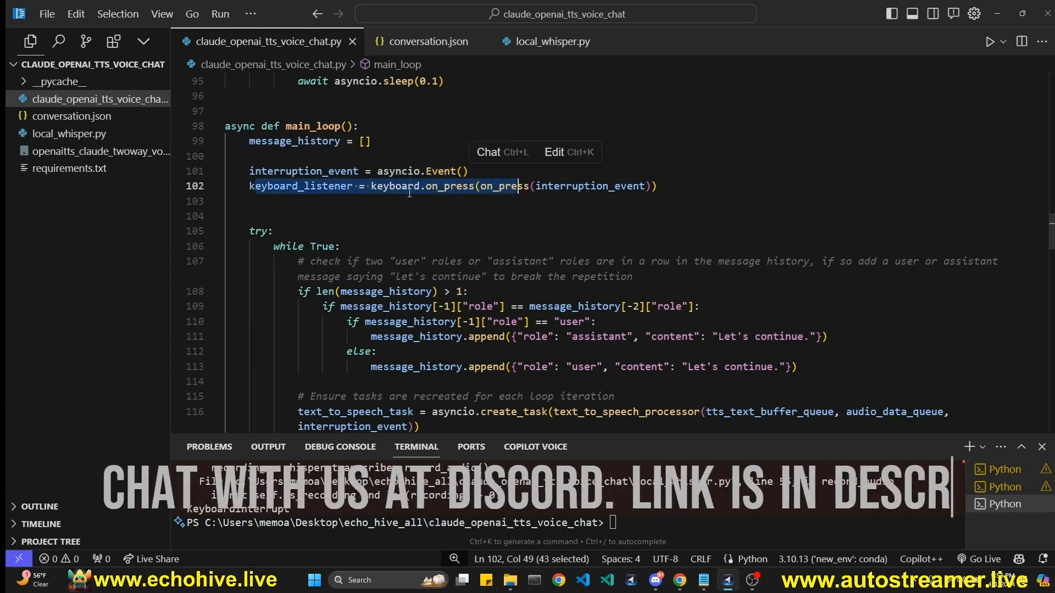
pyautogui.scroll(-3)
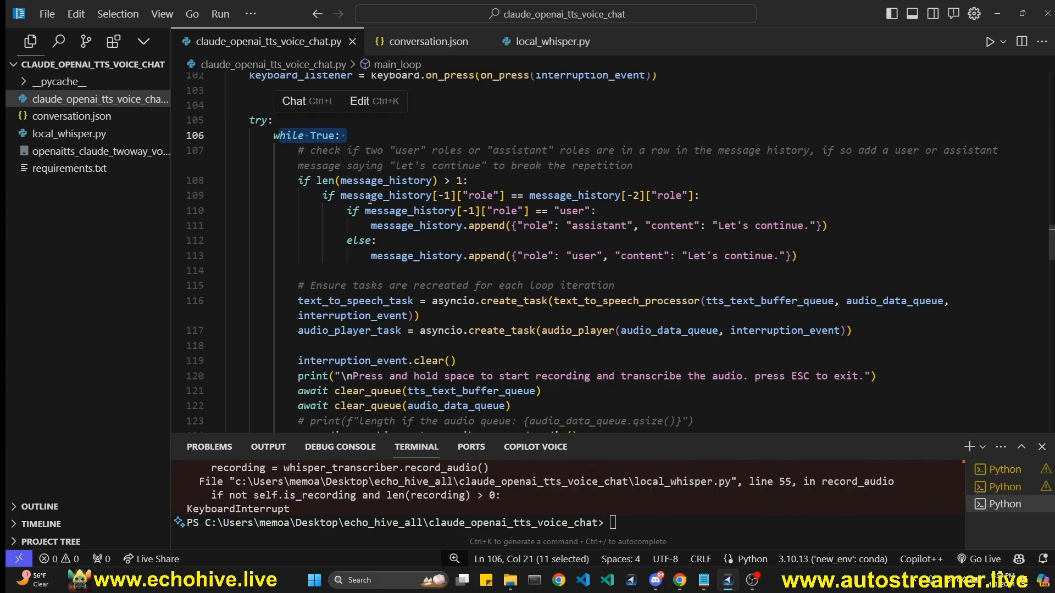
pyautogui.click(774, 180)
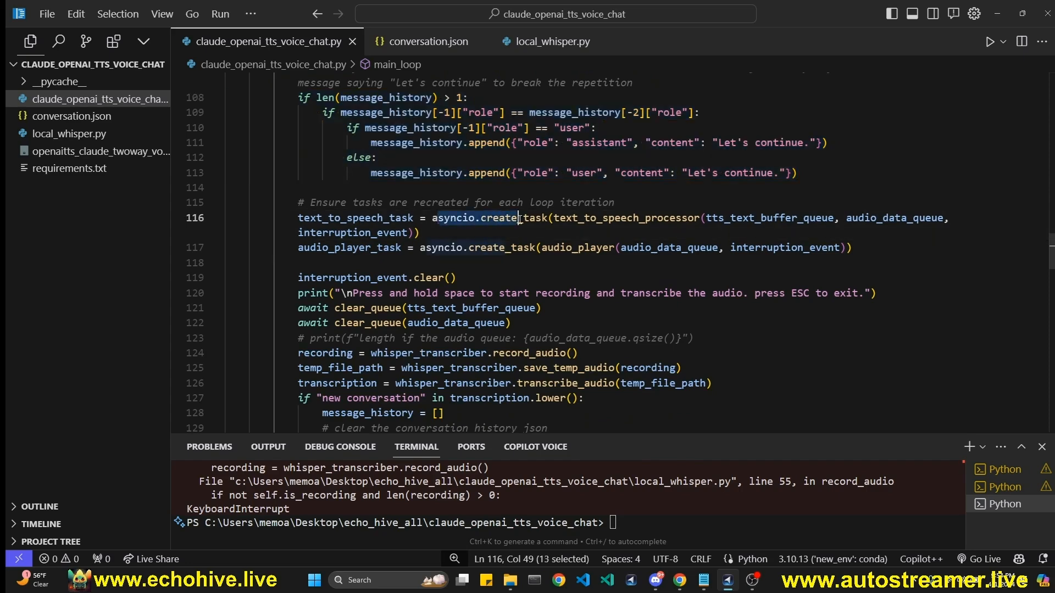
pyautogui.moveTo(517, 217); pyautogui.dragTo(707, 218)
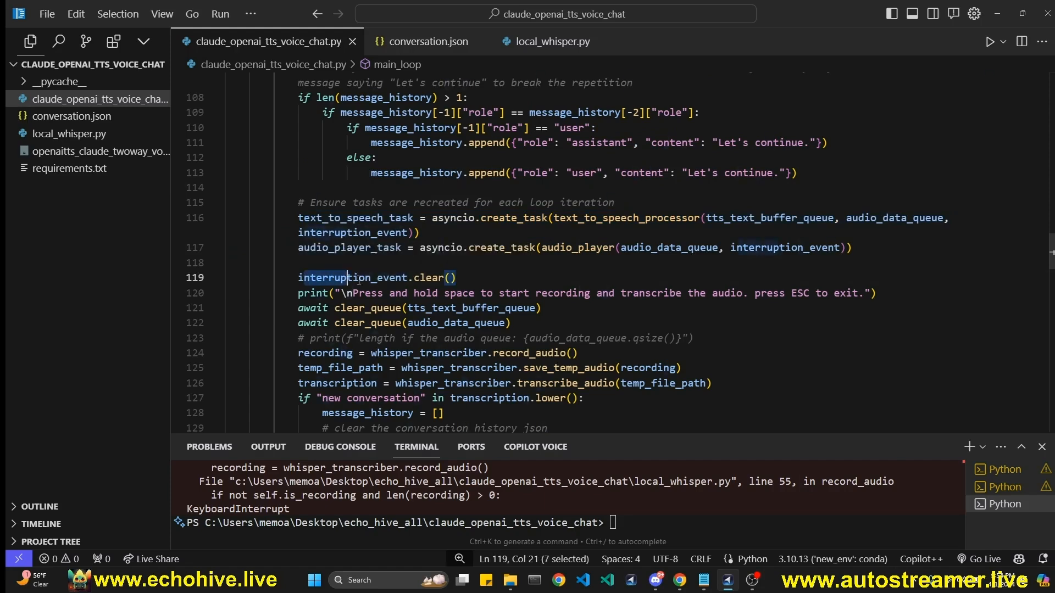
# - Replace 'press ESC to exit.' with 'press enter key to interrupt.' in the line 120 prompt
pyautogui.click(511, 278)
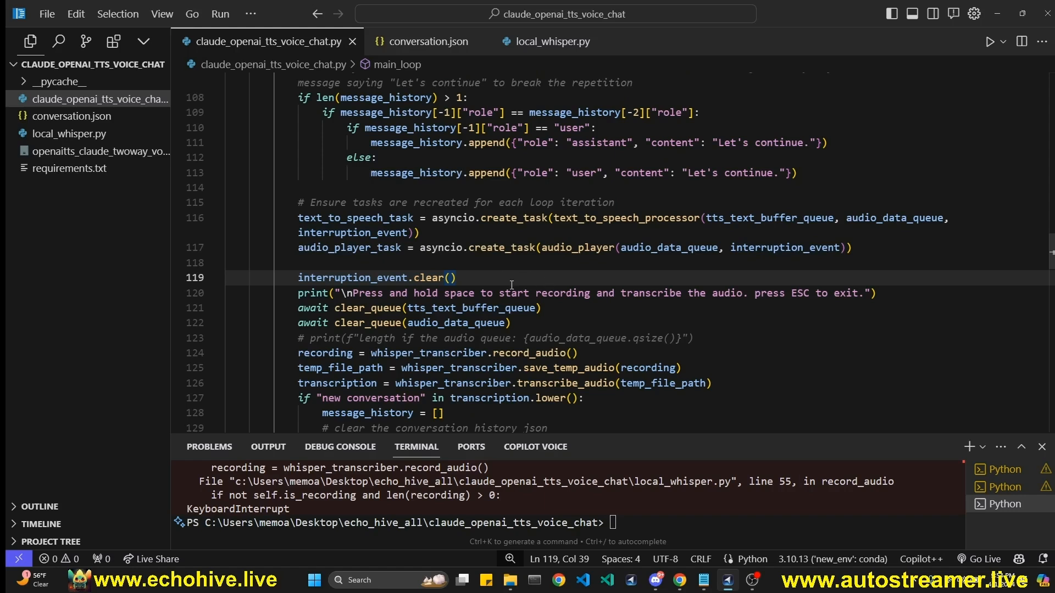
pyautogui.moveTo(353, 293); pyautogui.dragTo(549, 293)
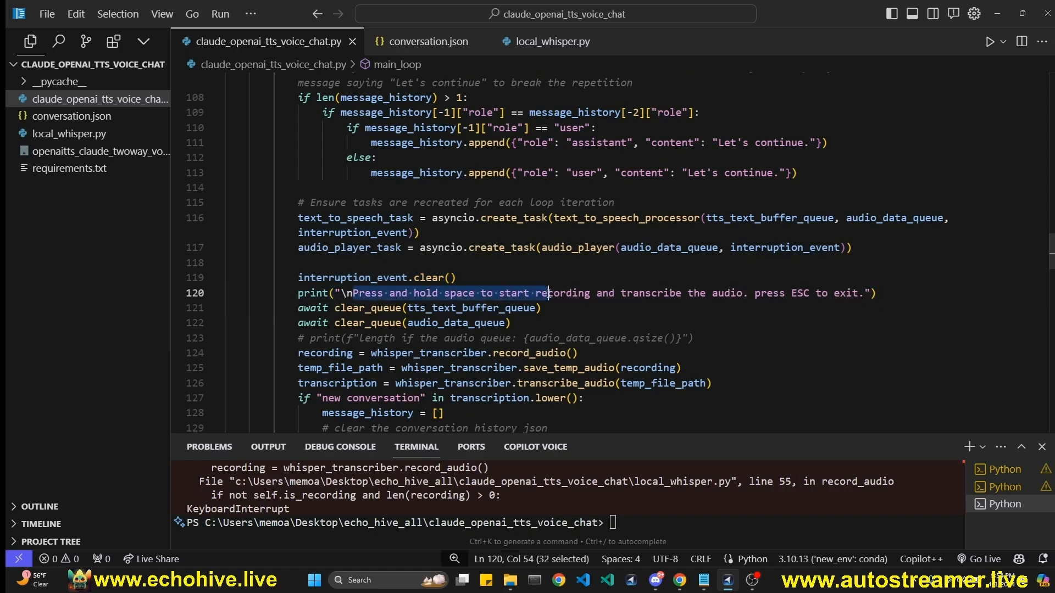
pyautogui.write('press enter key to interrupt.')
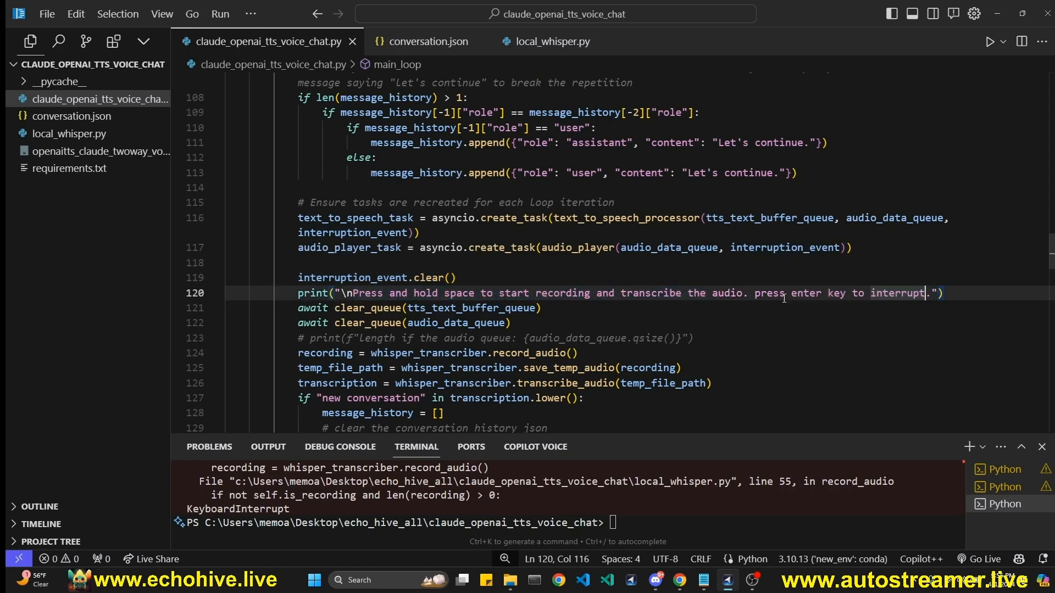
pyautogui.moveTo(756, 292); pyautogui.dragTo(945, 292)
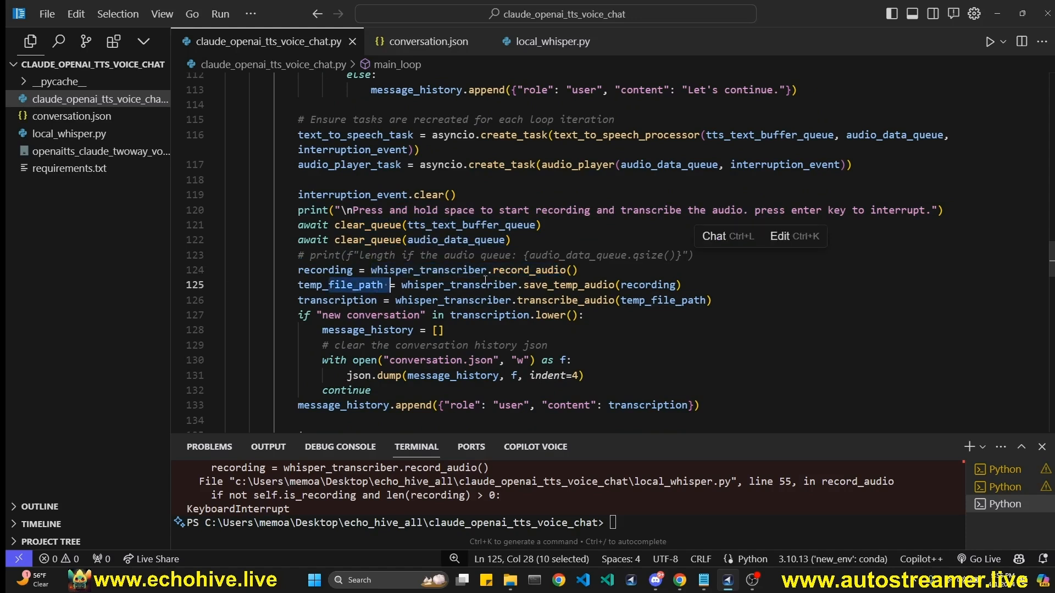
pyautogui.click(338, 300)
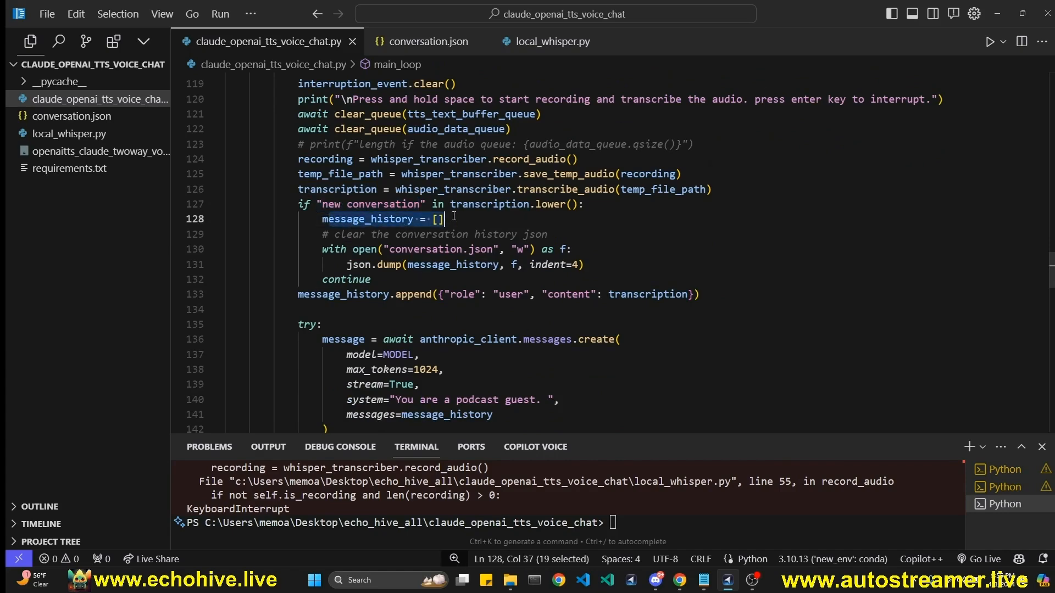
pyautogui.click(428, 40)
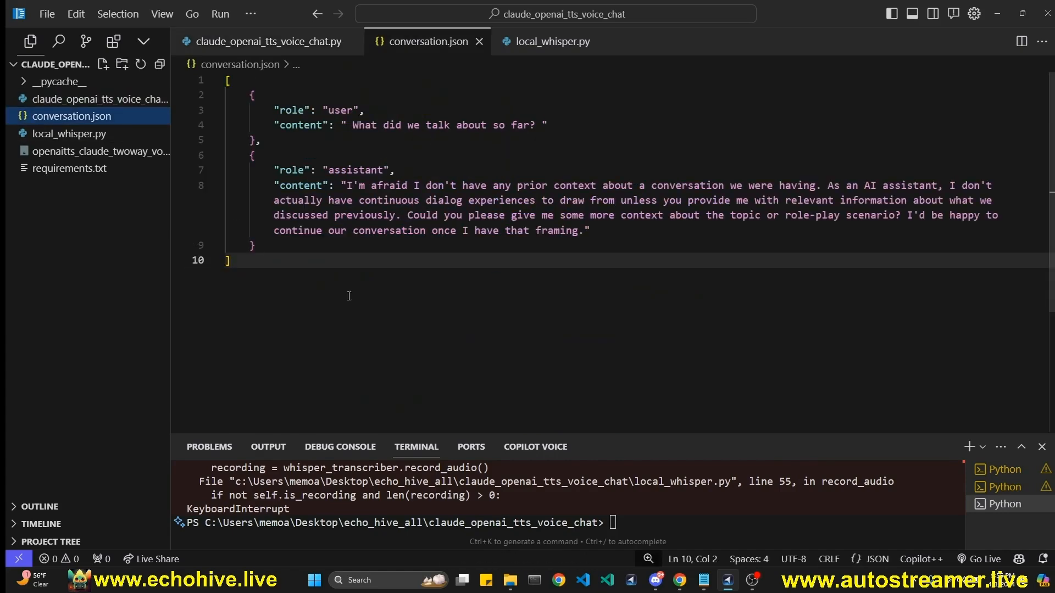
pyautogui.click(263, 41)
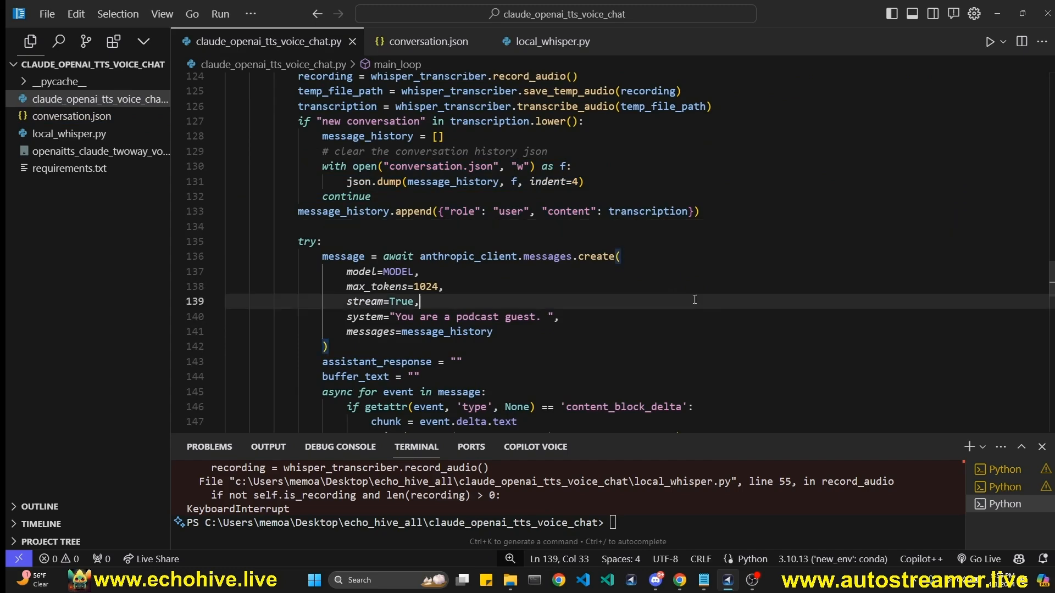
pyautogui.scroll(-3)
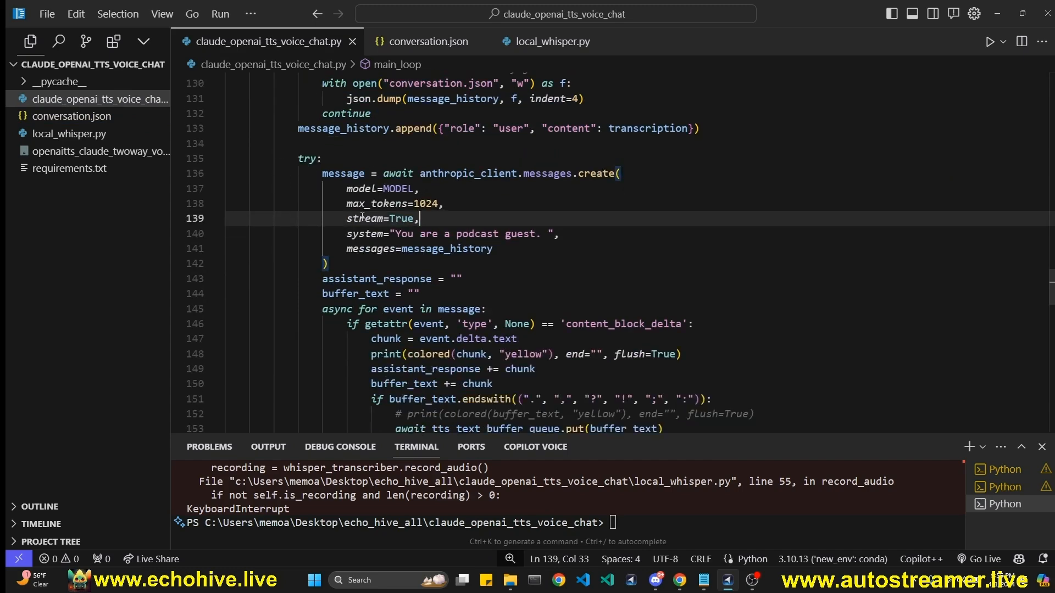
pyautogui.doubleClick(447, 248)
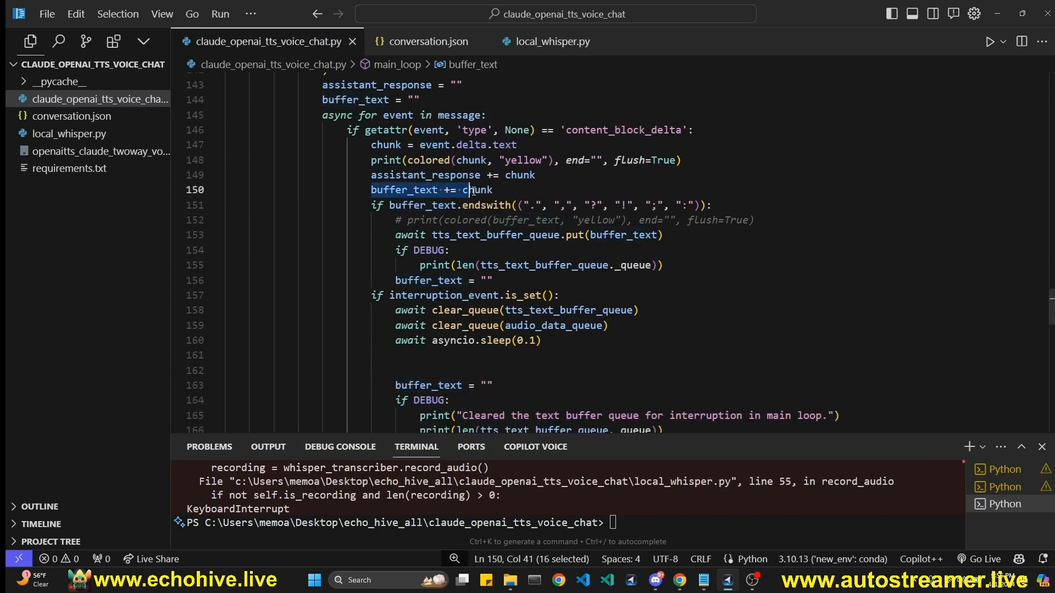
pyautogui.click(390, 205)
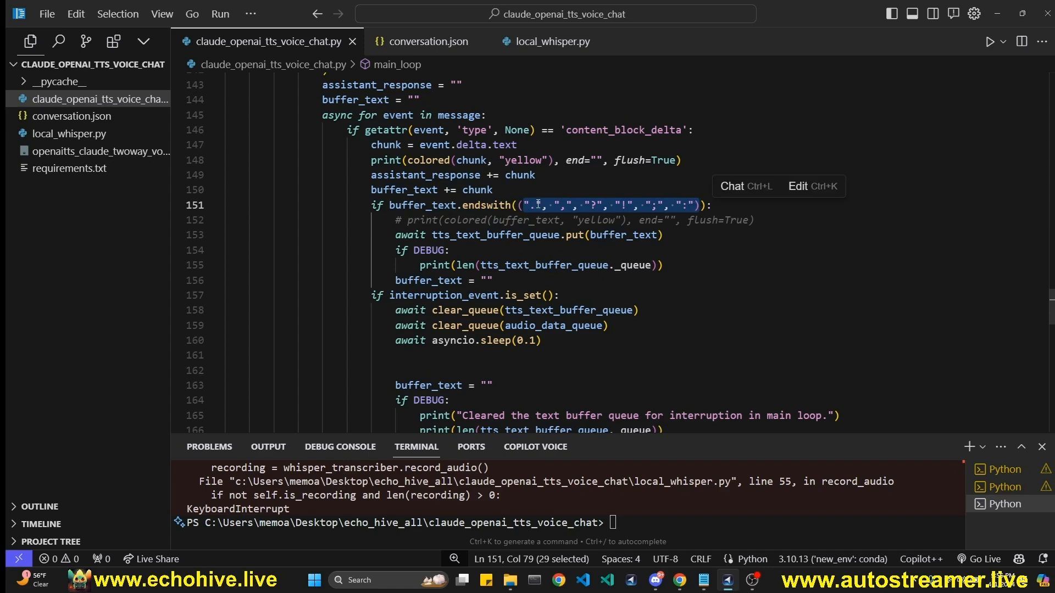
pyautogui.moveTo(557, 220)
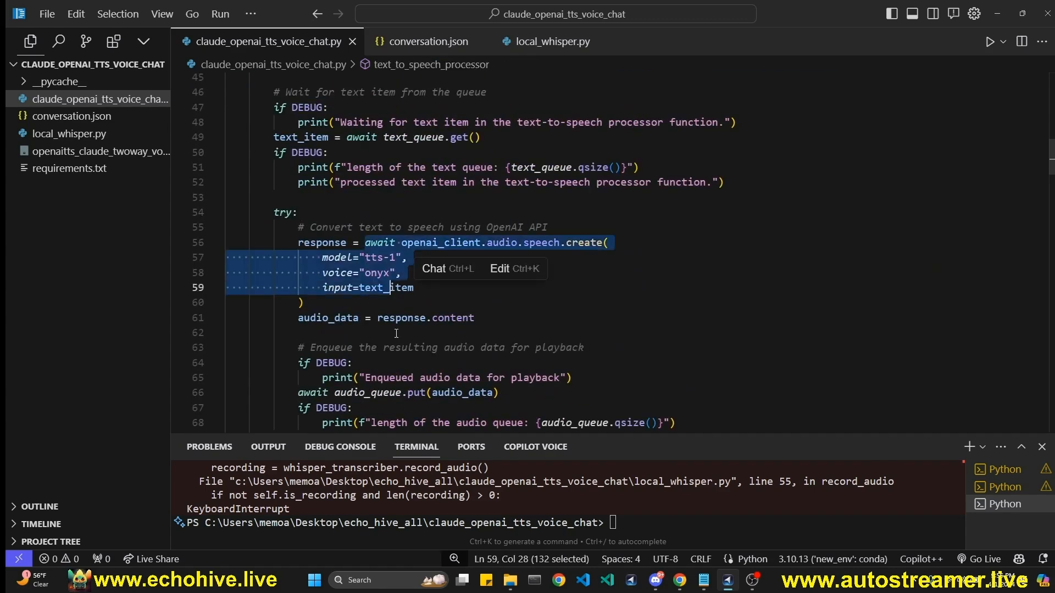
pyautogui.scroll(-3)
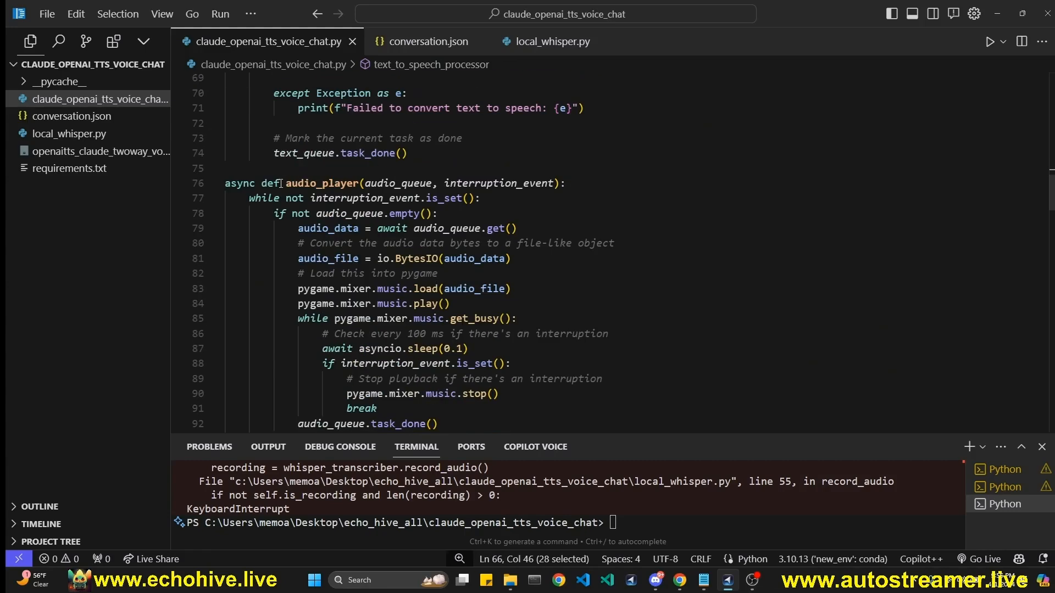
pyautogui.scroll(-3)
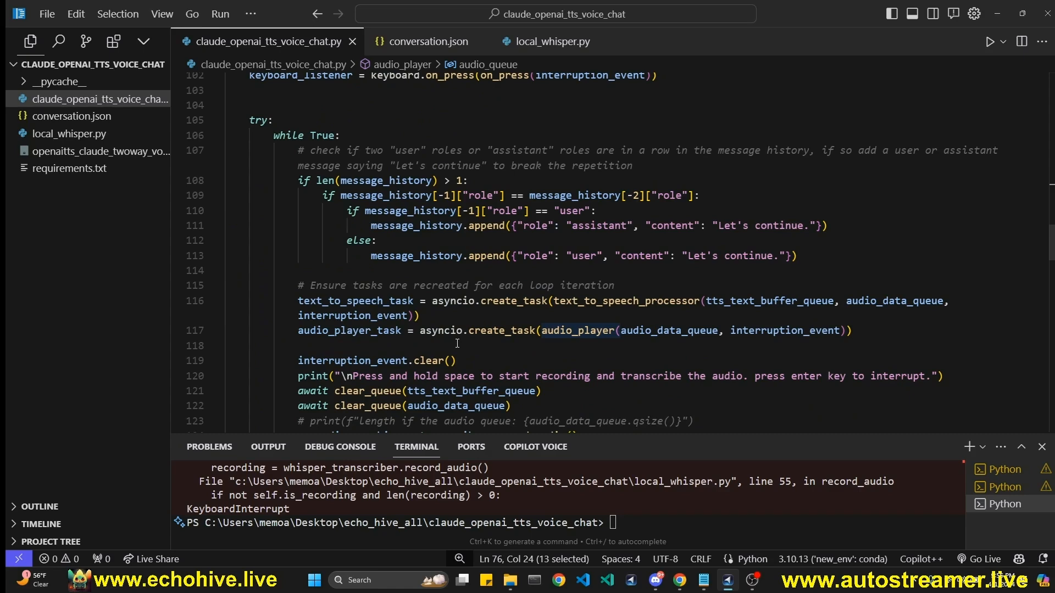
pyautogui.scroll(-3)
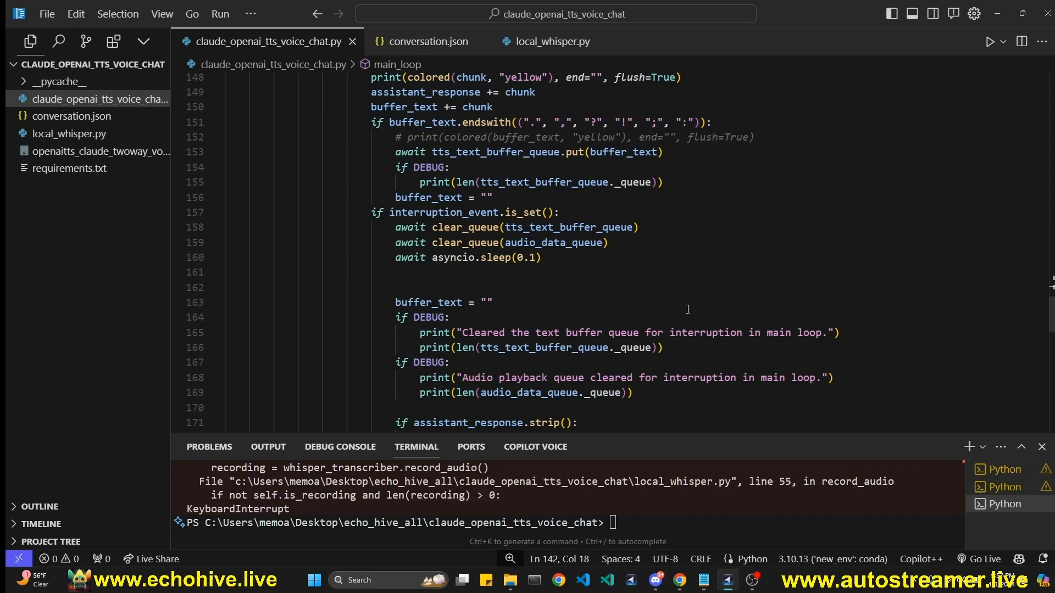
pyautogui.scroll(-3)
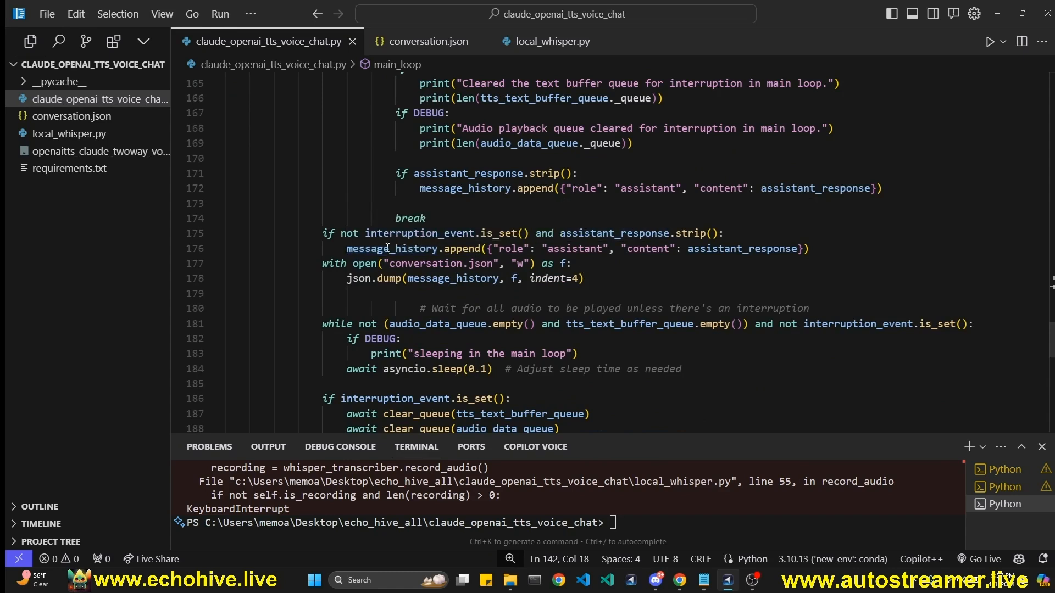
pyautogui.moveTo(347, 248); pyautogui.dragTo(801, 249)
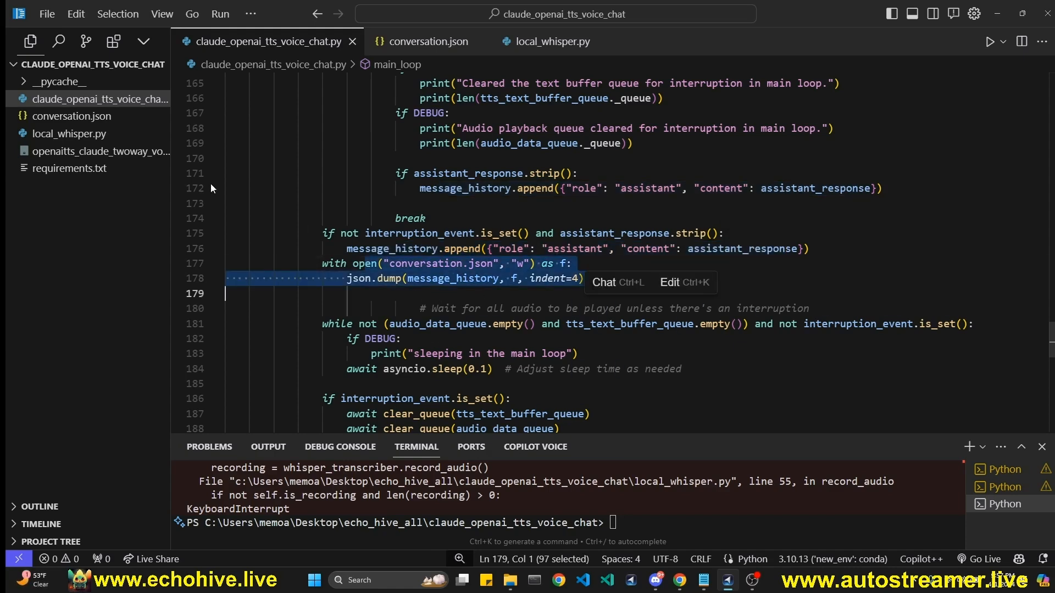
pyautogui.scroll(-3)
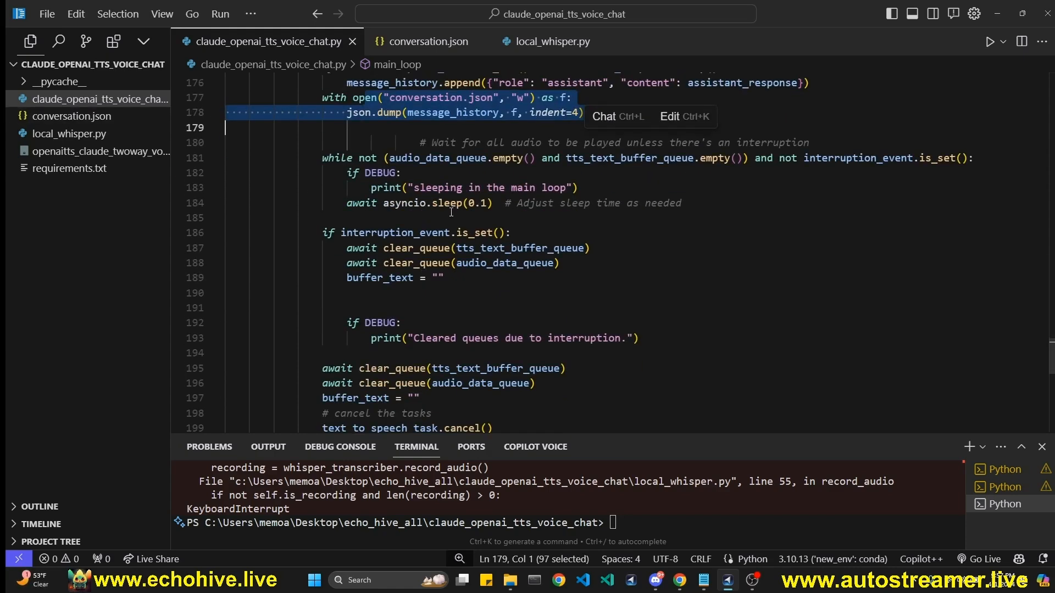
pyautogui.click(385, 248)
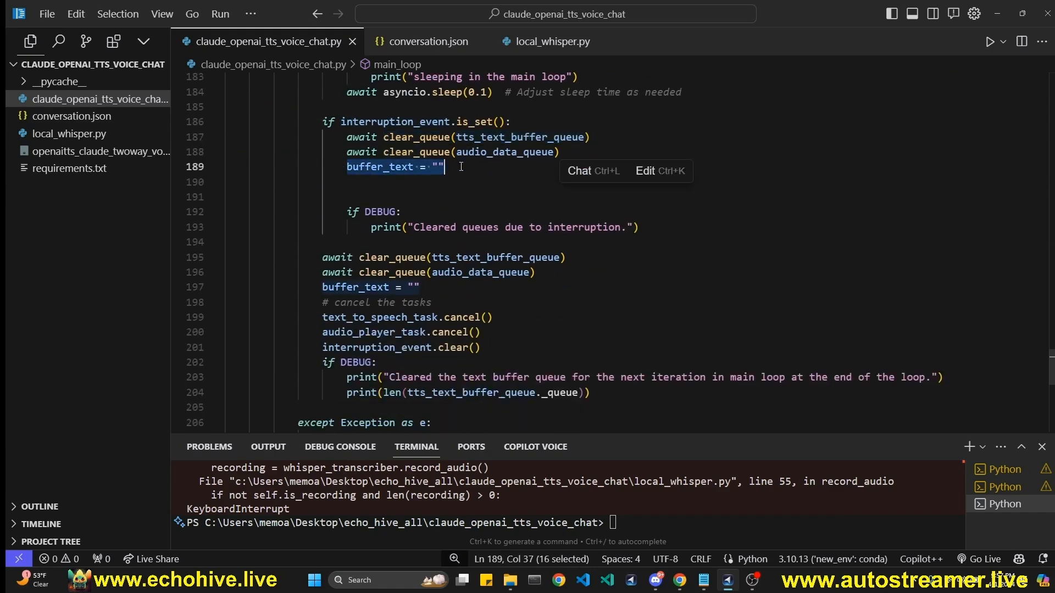
pyautogui.click(339, 285)
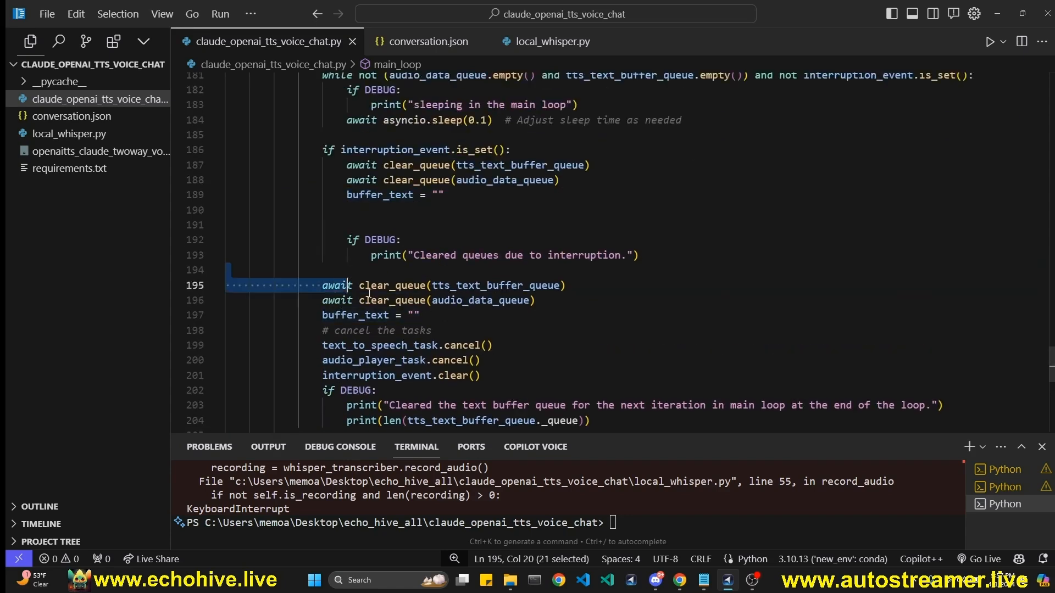
pyautogui.moveTo(347, 286); pyautogui.dragTo(387, 300)
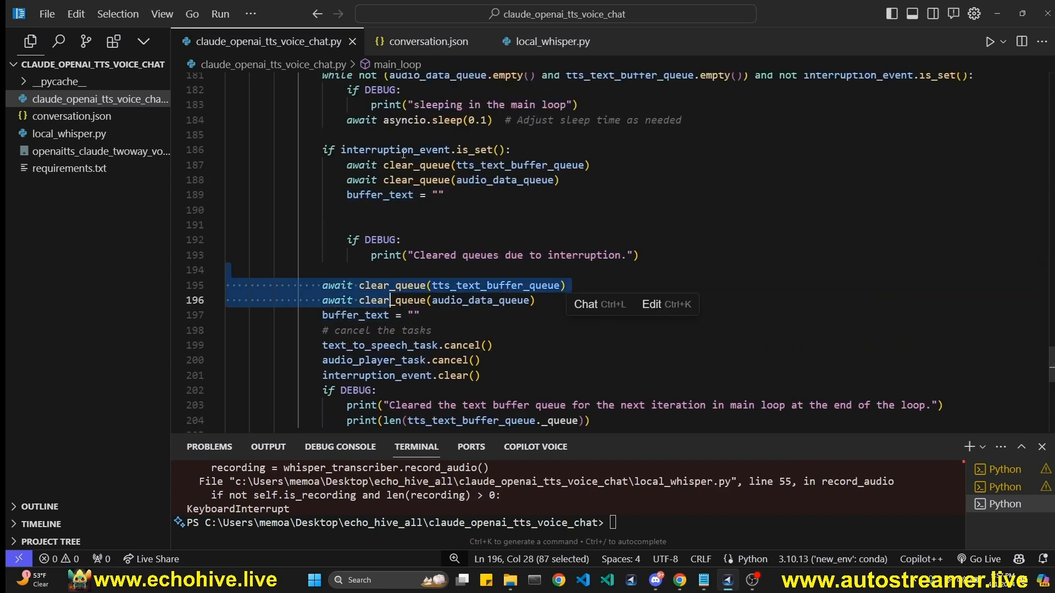
pyautogui.scroll(-3)
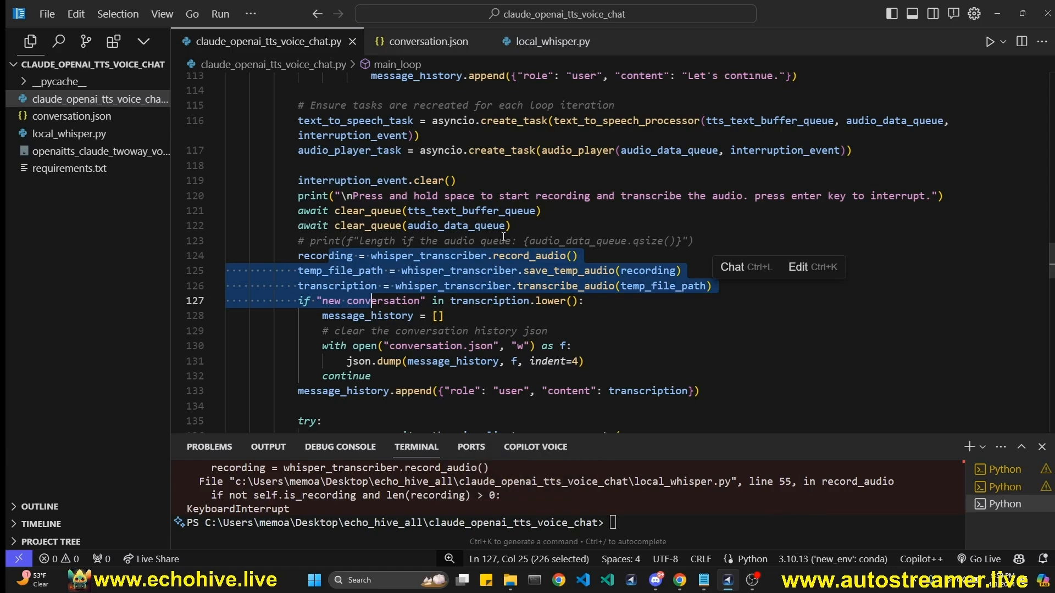
pyautogui.click(68, 168)
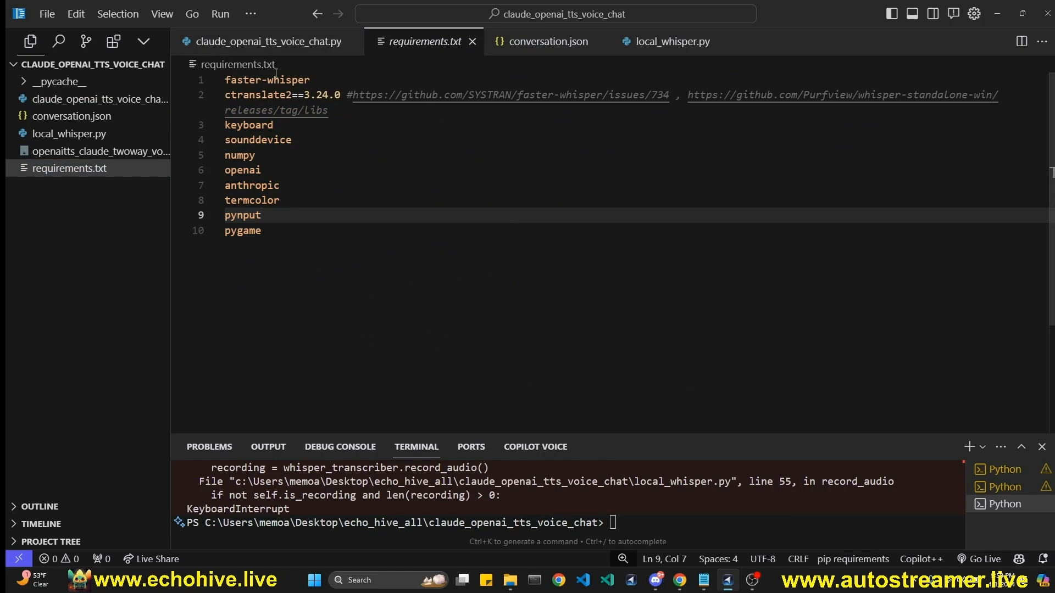
# - Open requirements.txt listing the project's Python dependencies
pyautogui.doubleClick(258, 95)
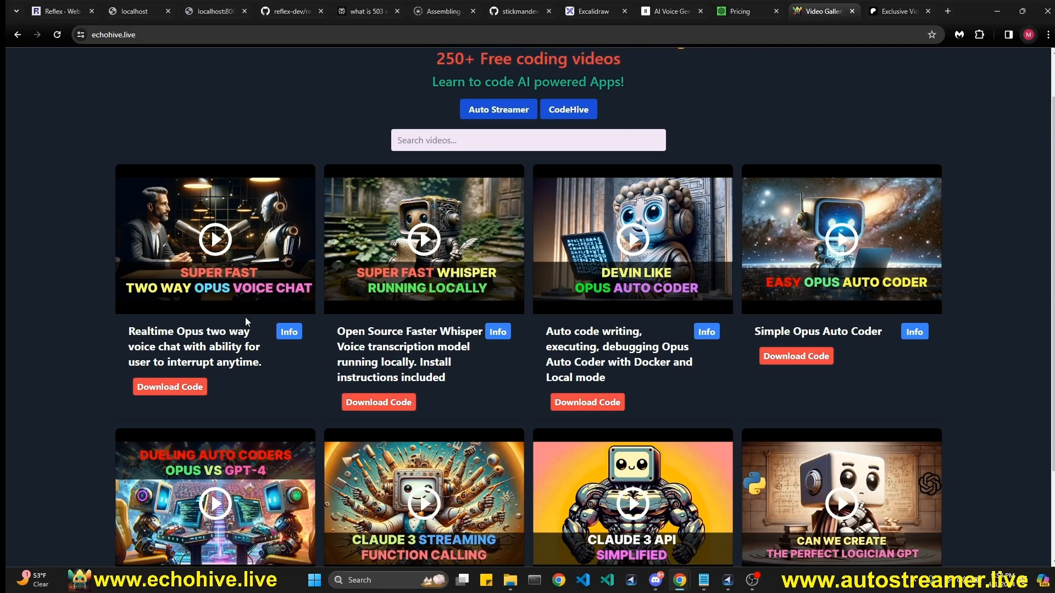
pyautogui.moveTo(243, 269)
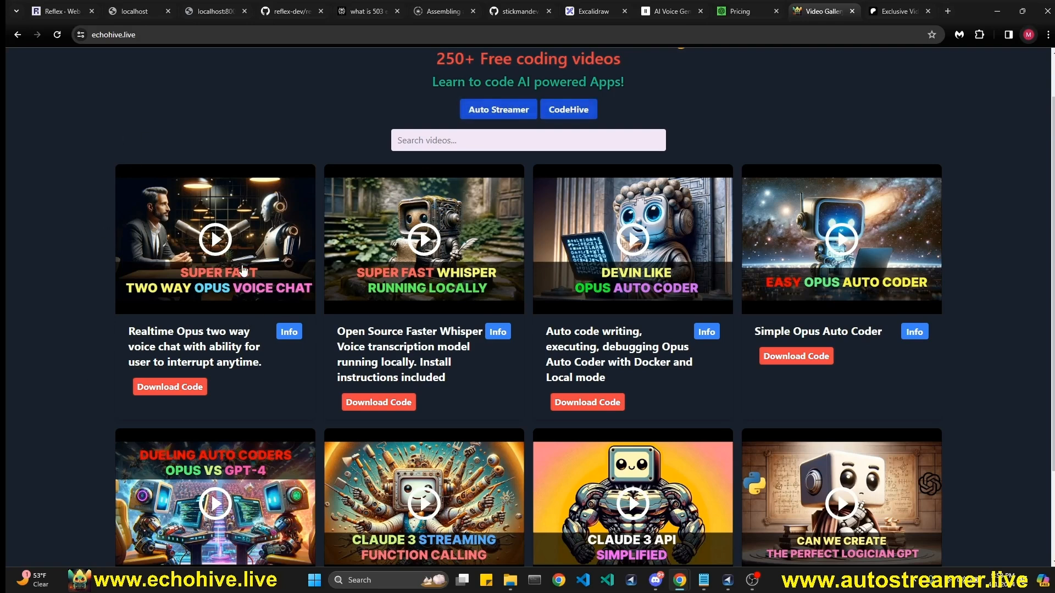
pyautogui.moveTo(203, 367)
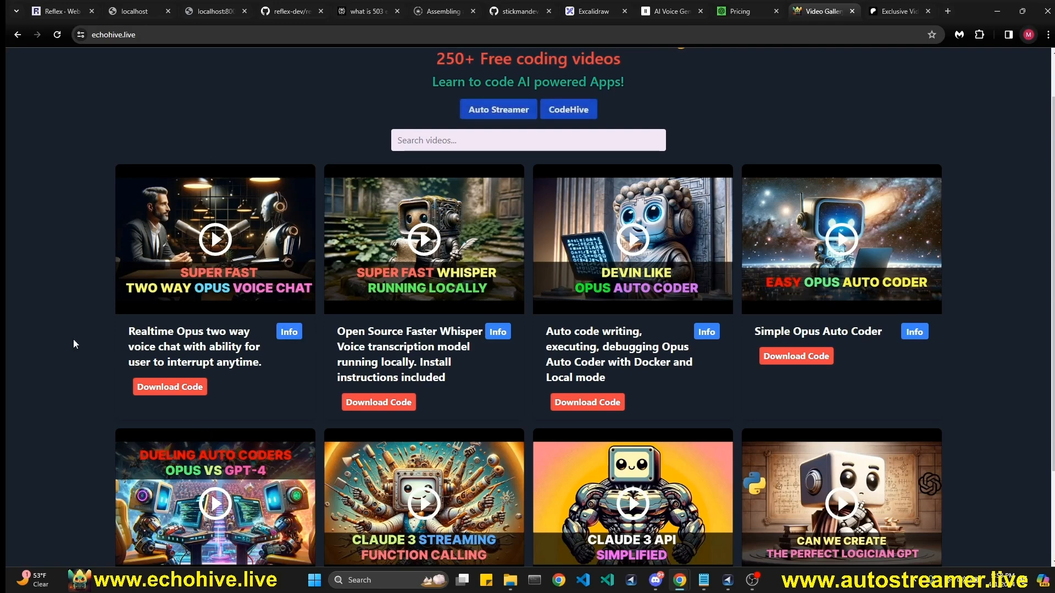
pyautogui.moveTo(297, 310)
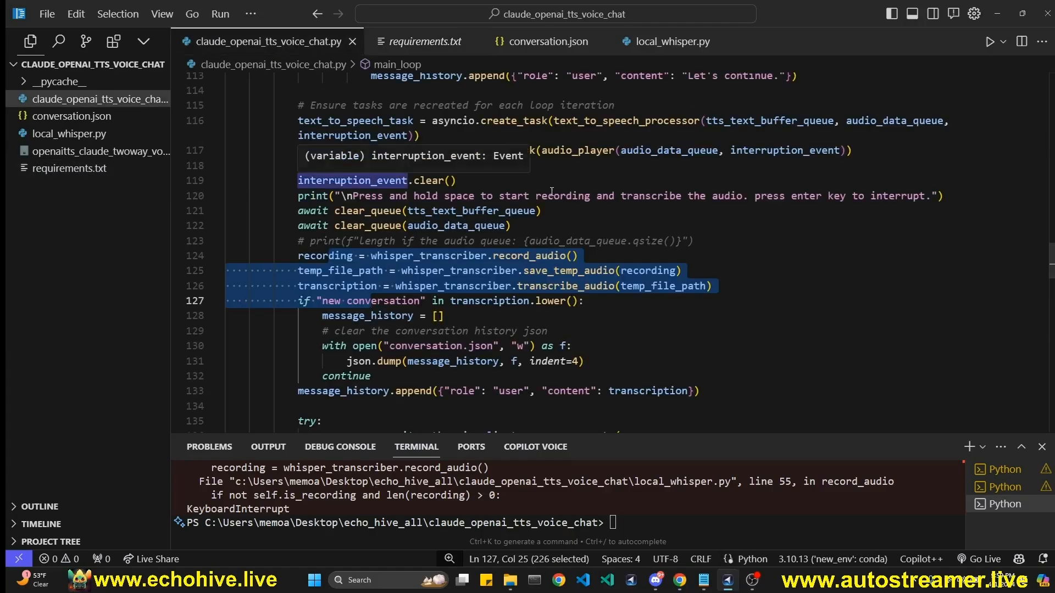
# - Deselect the highlighted recording code in the main loop before running the script
pyautogui.click(549, 195)
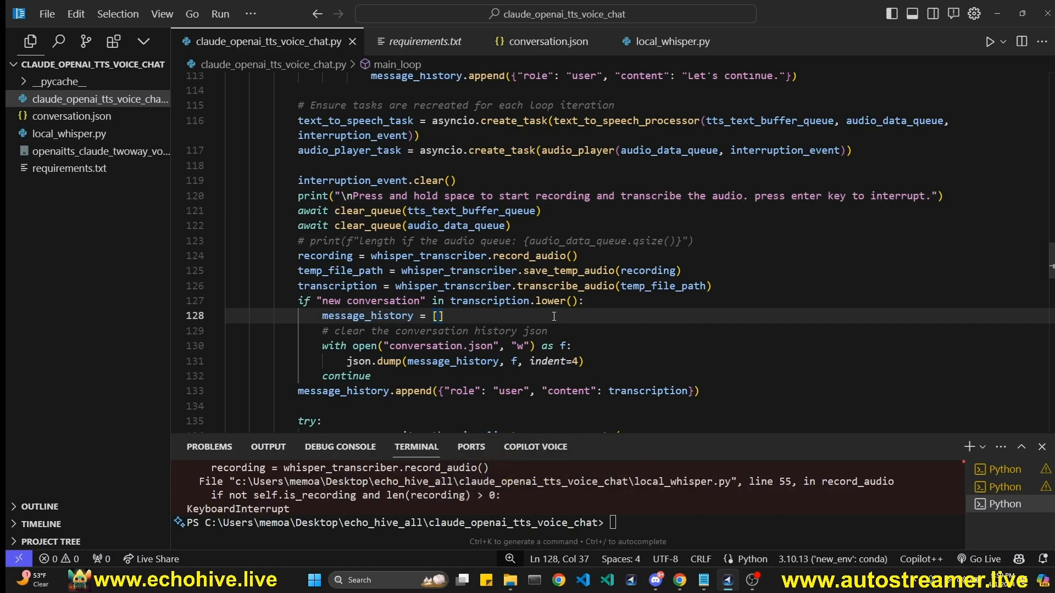
pyautogui.moveTo(367, 211)
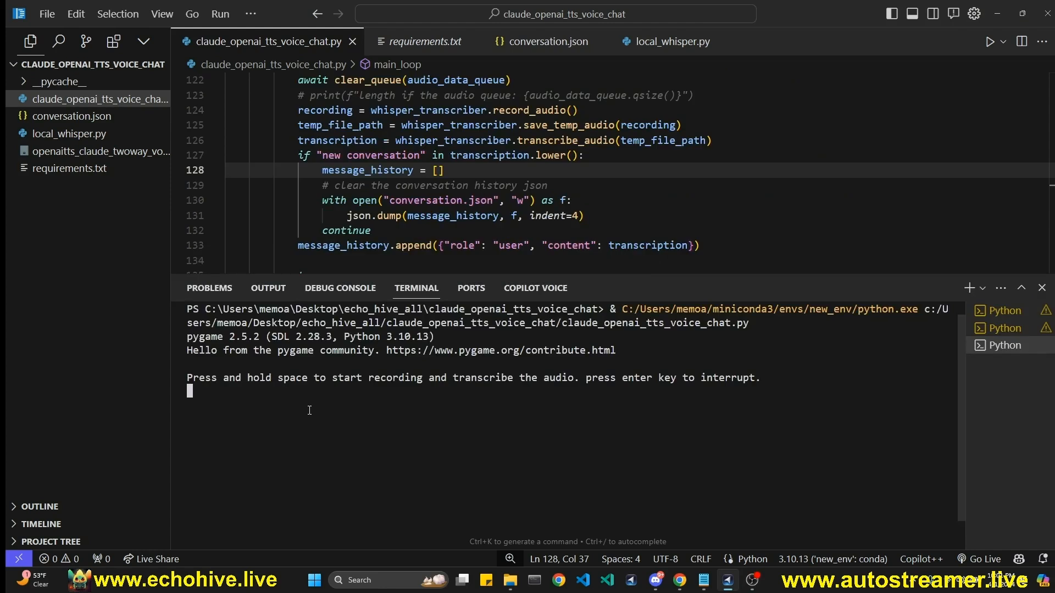
# - Record a spoken question about the Library of Babel, interrupt the answer, then record a follow-up
pyautogui.press('space')
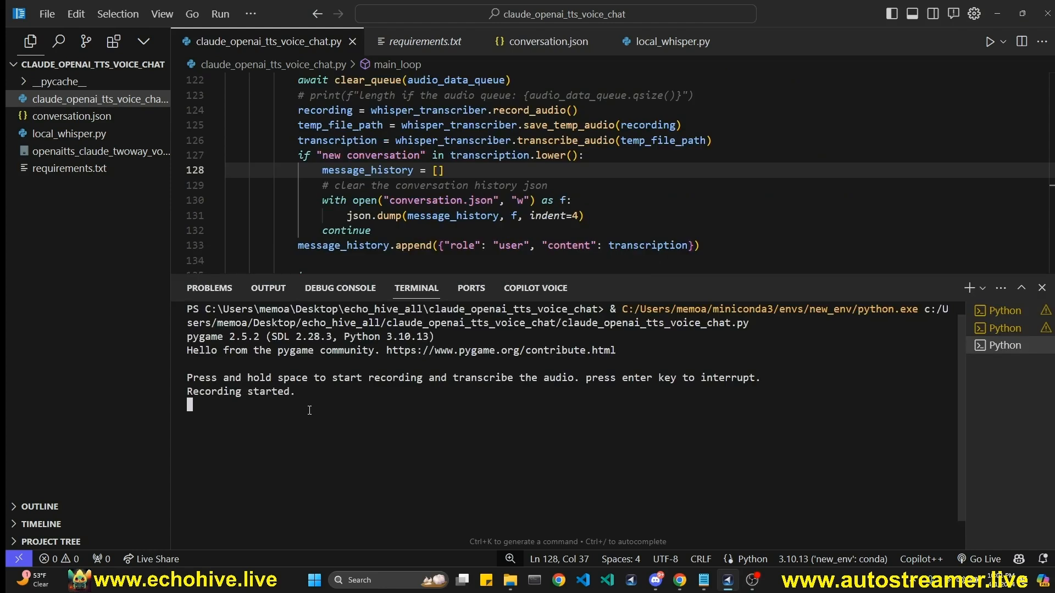
pyautogui.press('space')
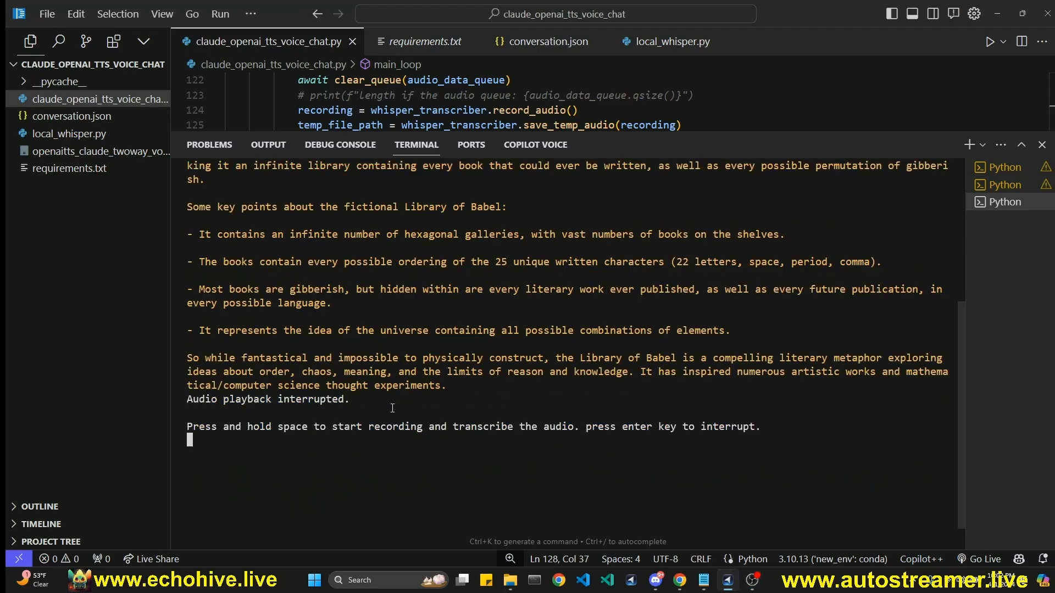
pyautogui.press('space')
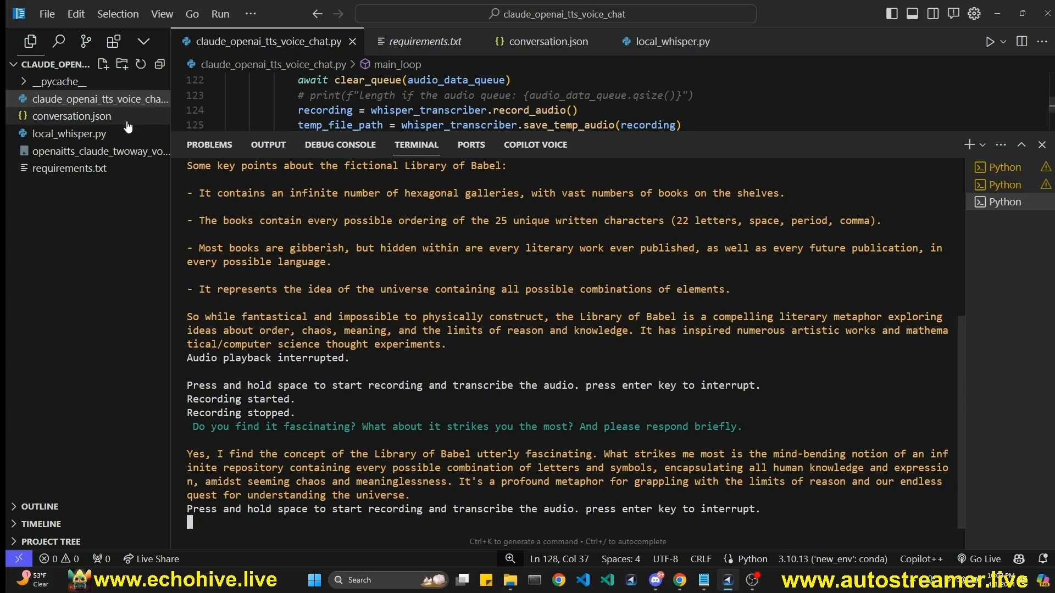
# - View conversation.json, then record 'new conversation' and ask what was discussed earlier
pyautogui.click(71, 116)
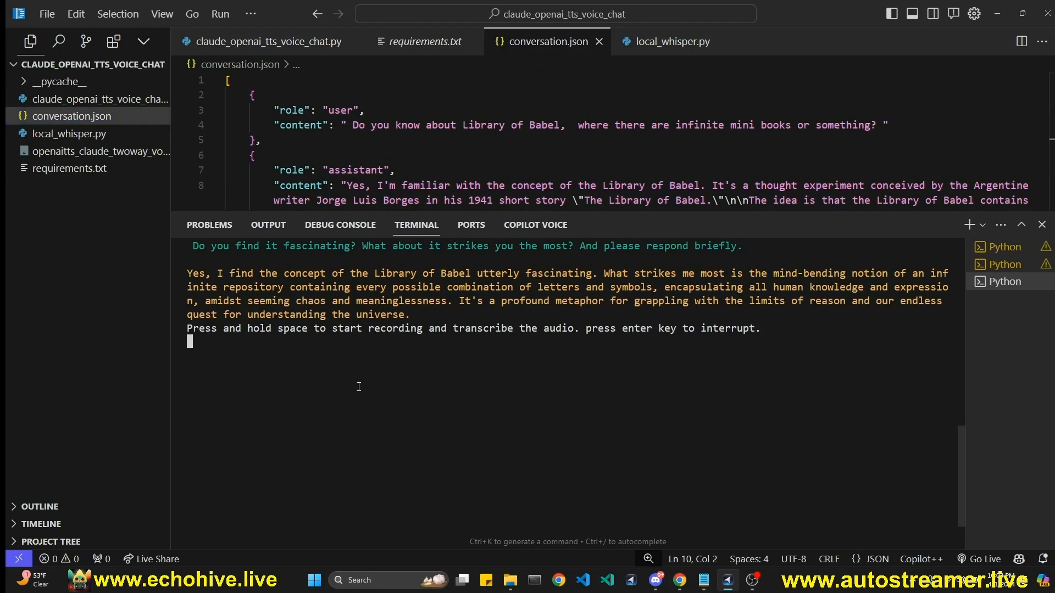
pyautogui.press('space')
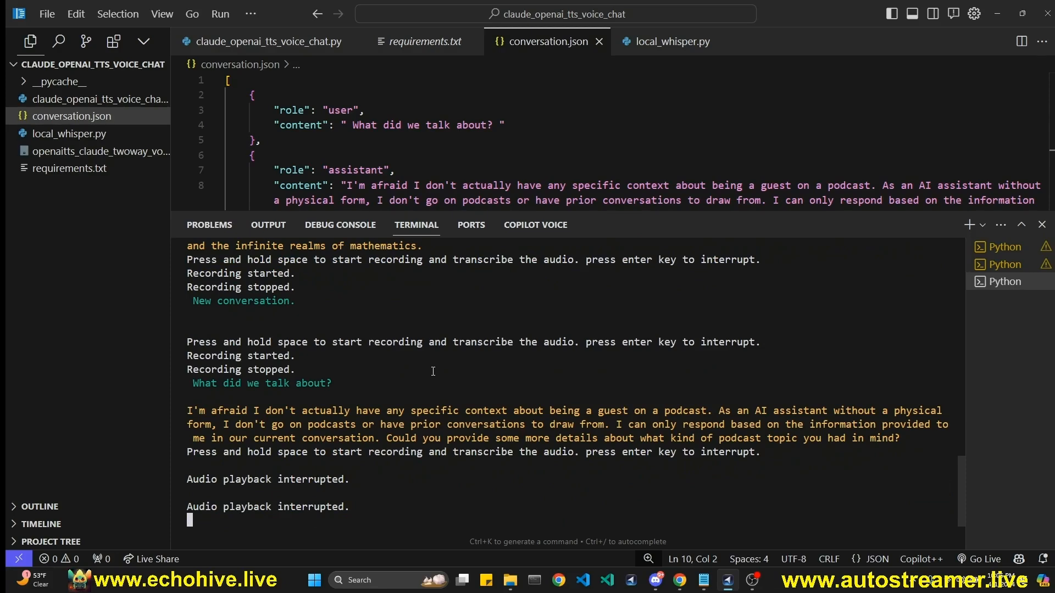
pyautogui.moveTo(593, 220)
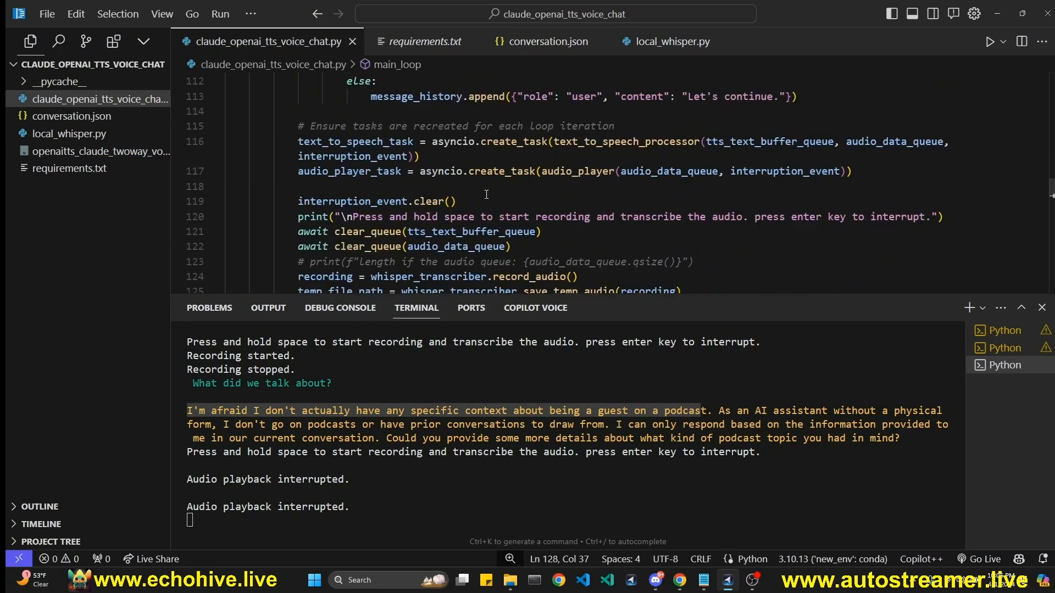
# - Scroll the script to the system prompt and highlight part of it before stopping the run
pyautogui.scroll(-3)
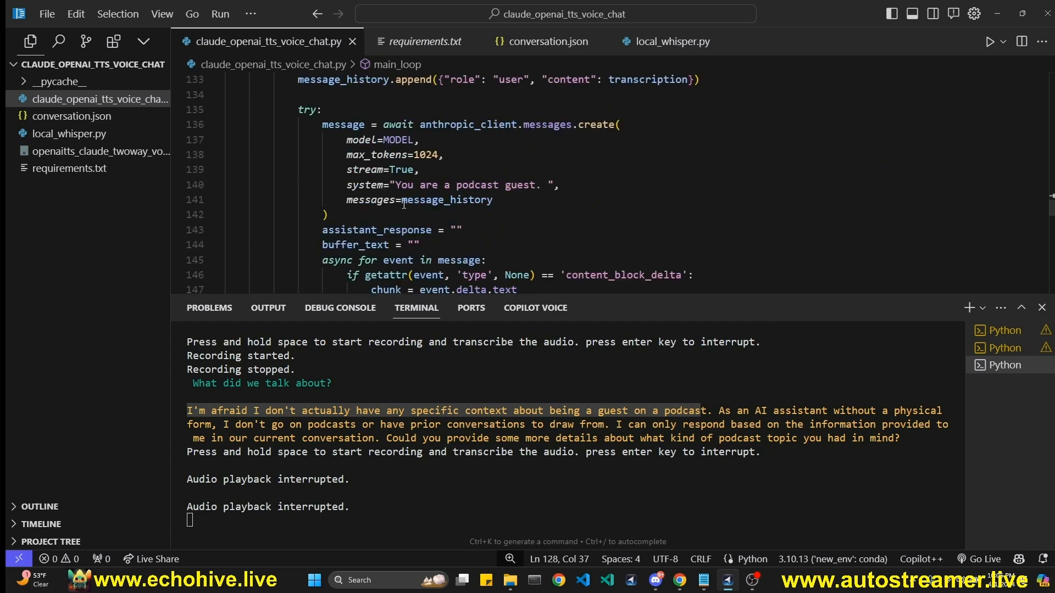
pyautogui.moveTo(395, 184); pyautogui.dragTo(530, 185)
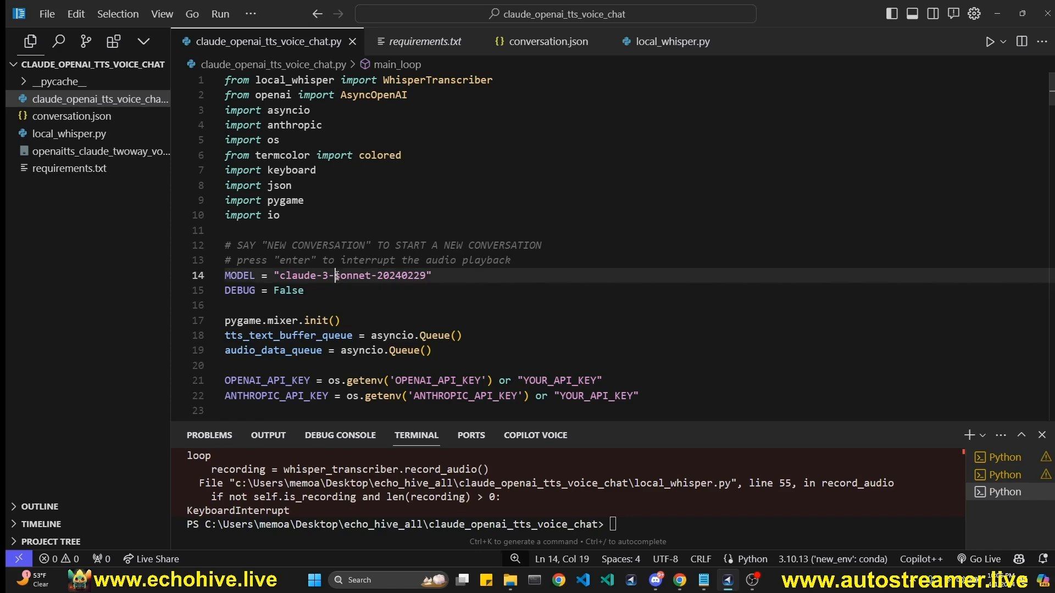
# - Select the word 'sonnet' in the MODEL line of the script
pyautogui.doubleClick(351, 275)
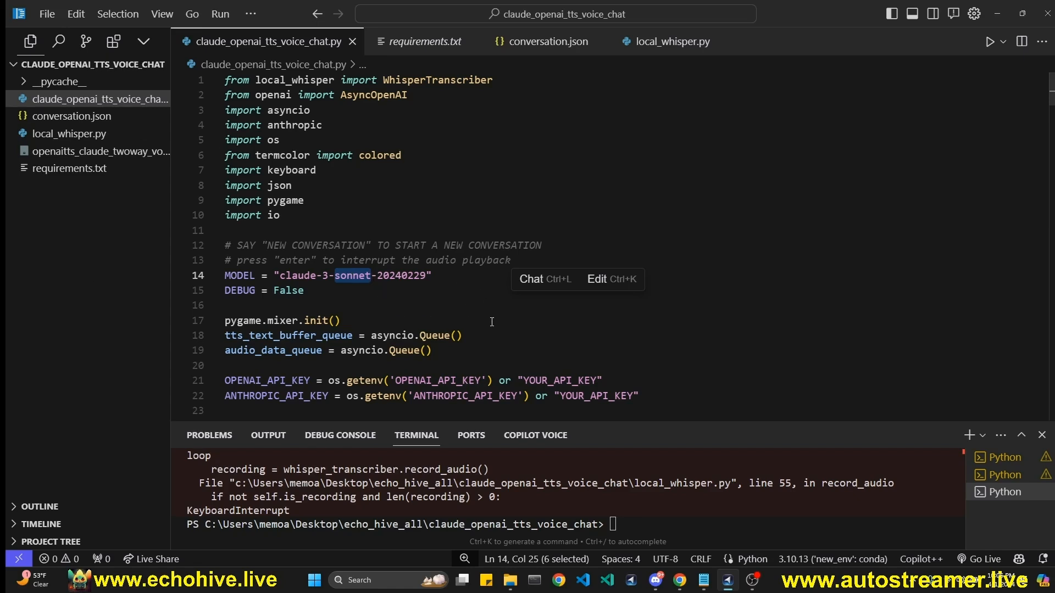
pyautogui.moveTo(678, 580)
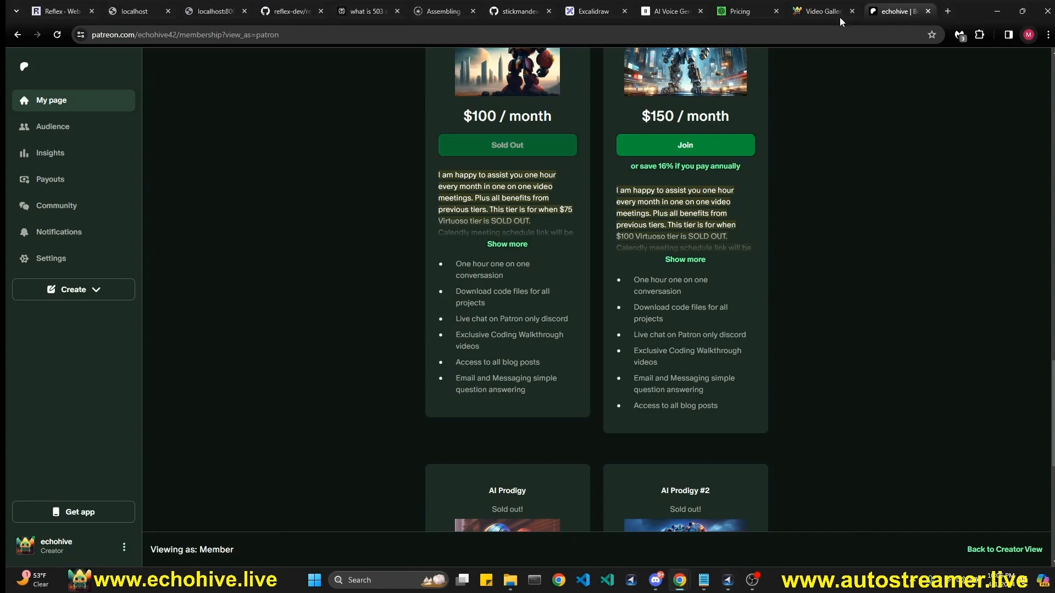
# - Highlight the '250+ Free coding videos' heading and scroll through the echohive.live gallery
pyautogui.click(817, 11)
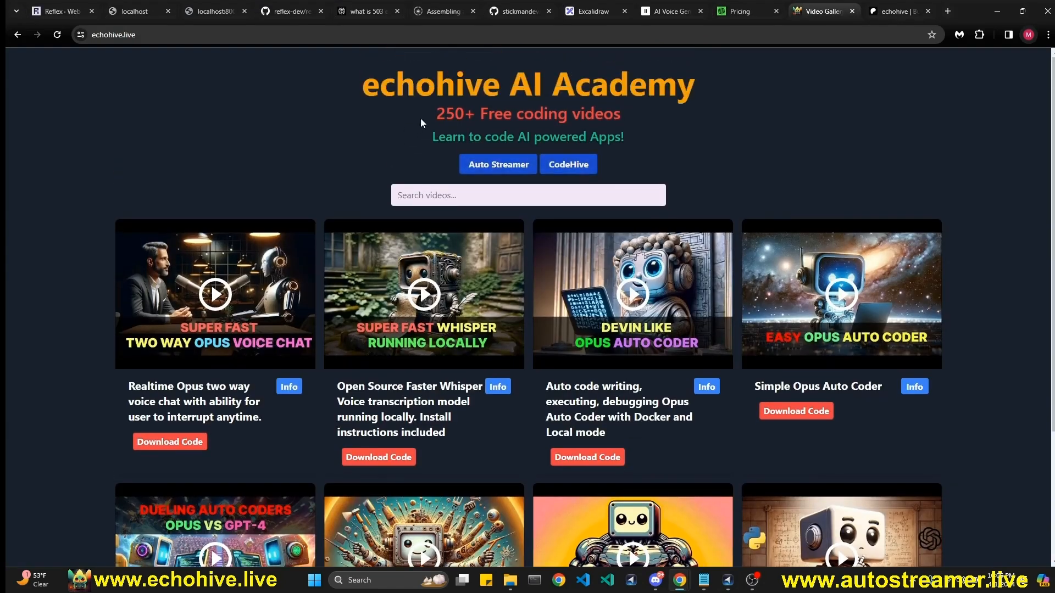
pyautogui.moveTo(436, 113); pyautogui.dragTo(621, 113)
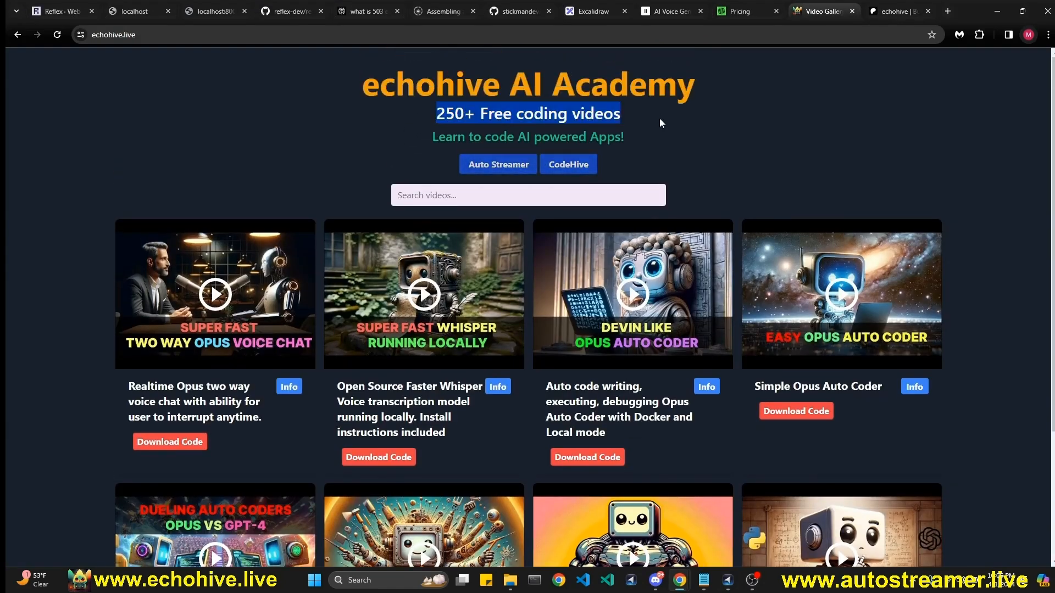
pyautogui.moveTo(482, 421)
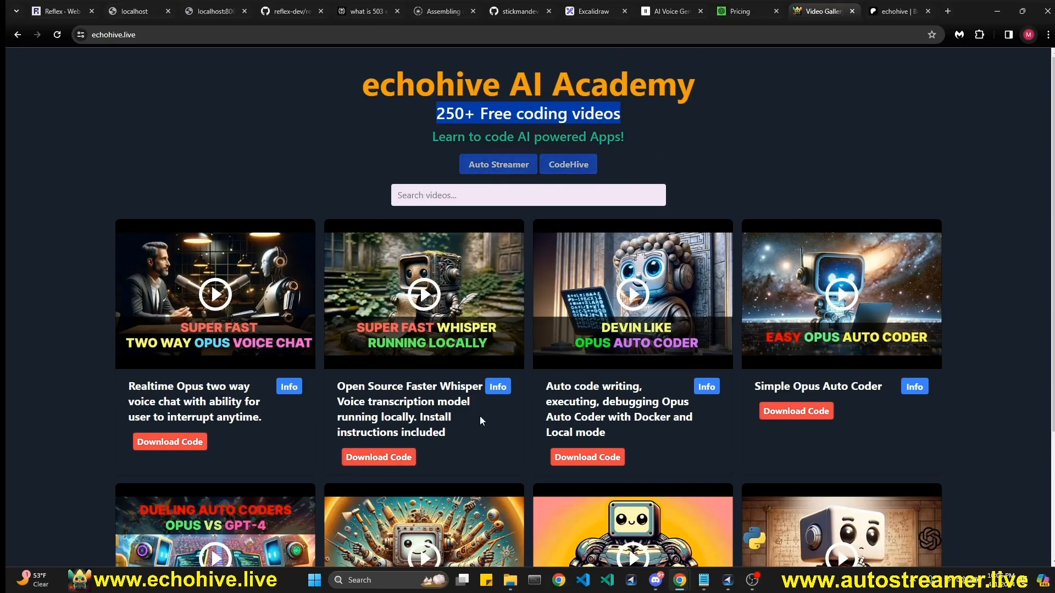
pyautogui.scroll(-3)
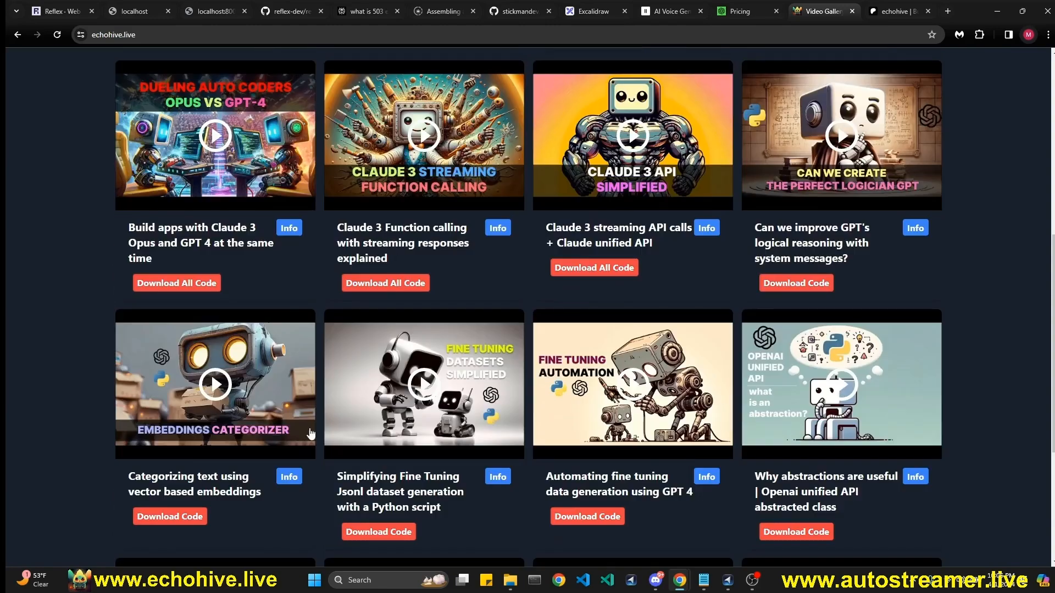
pyautogui.scroll(-3)
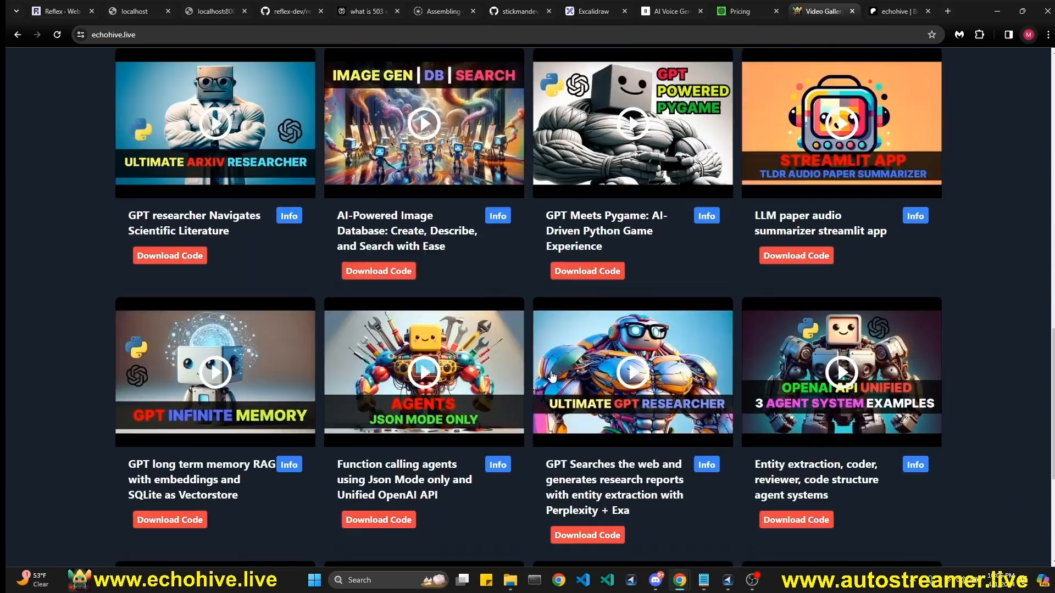
pyautogui.scroll(-3)
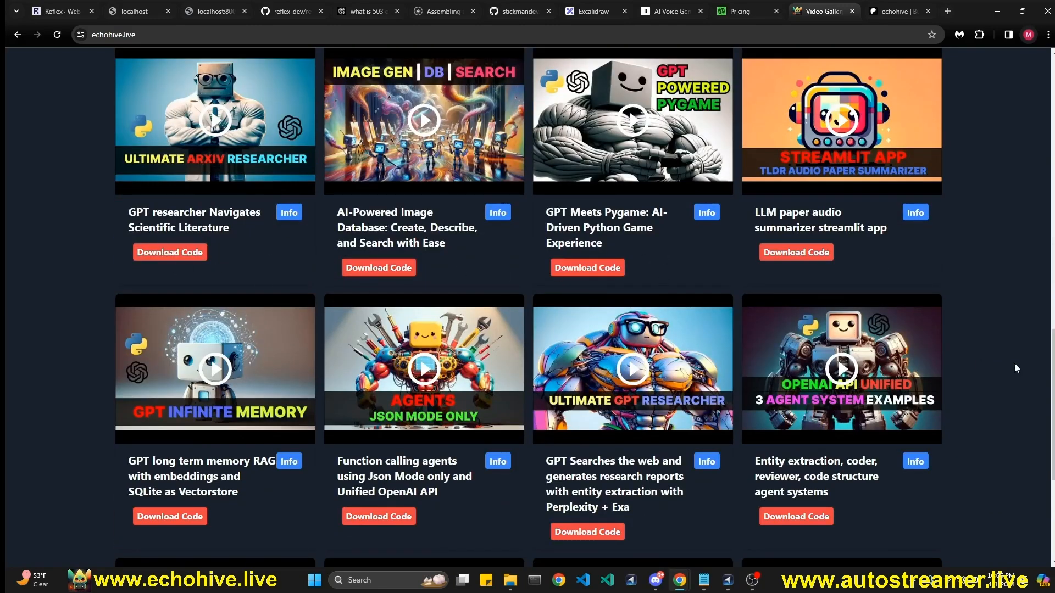
pyautogui.scroll(3)
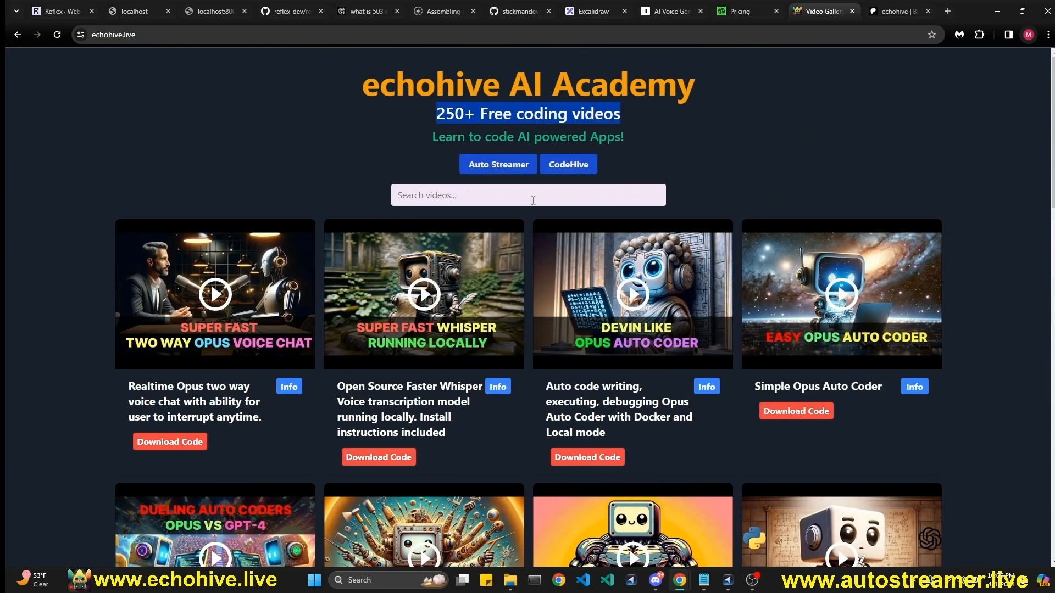
pyautogui.moveTo(498, 164)
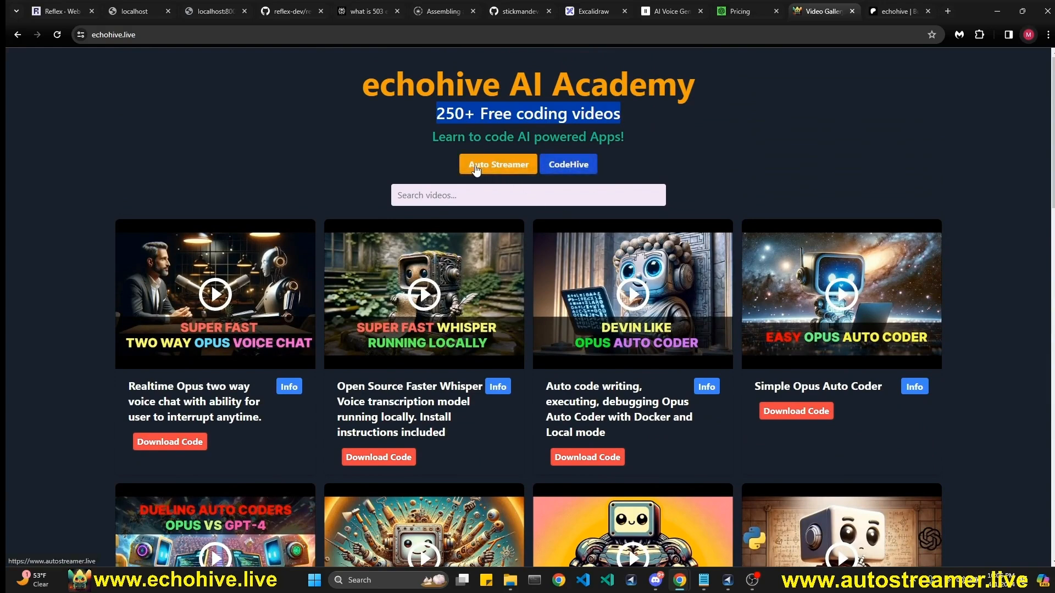
# - Launch the Auto Streamer site from the gallery links
pyautogui.click(498, 164)
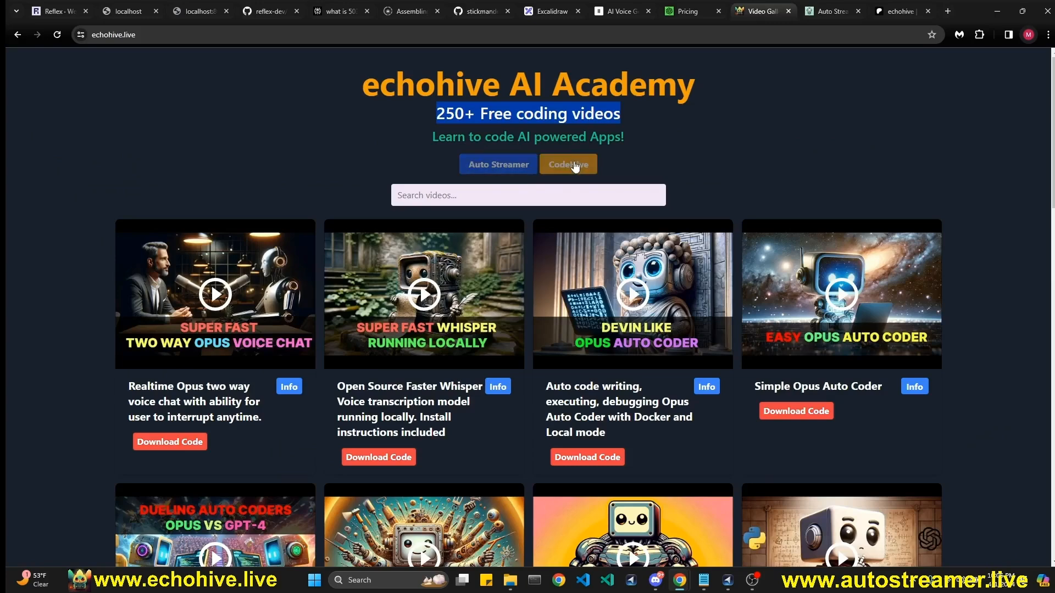
# - Load codehive.app, reload it so the GPT-powered app cards appear, then return to the gallery
pyautogui.click(567, 163)
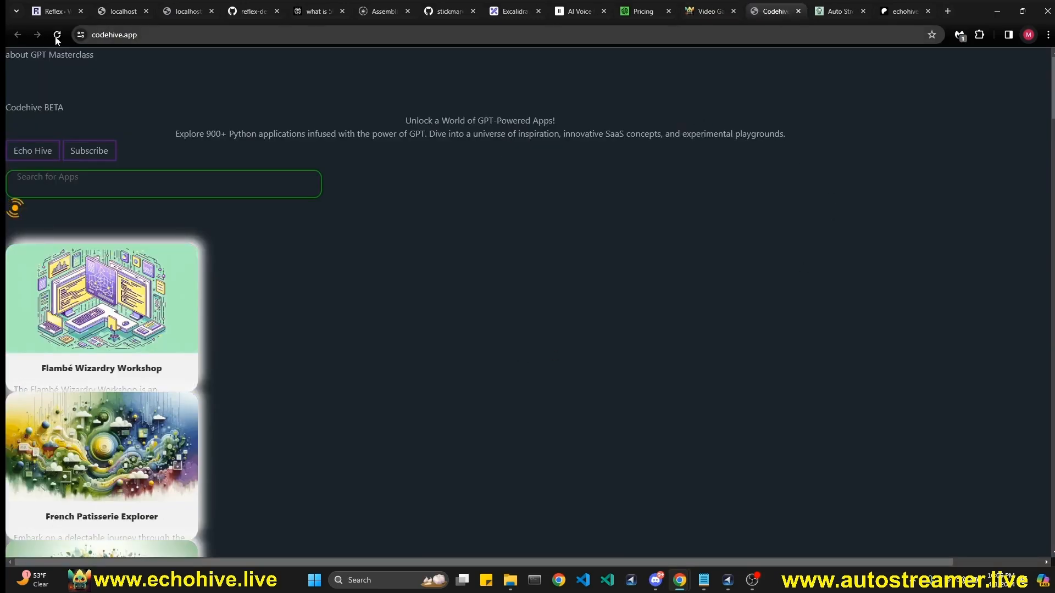
pyautogui.click(56, 34)
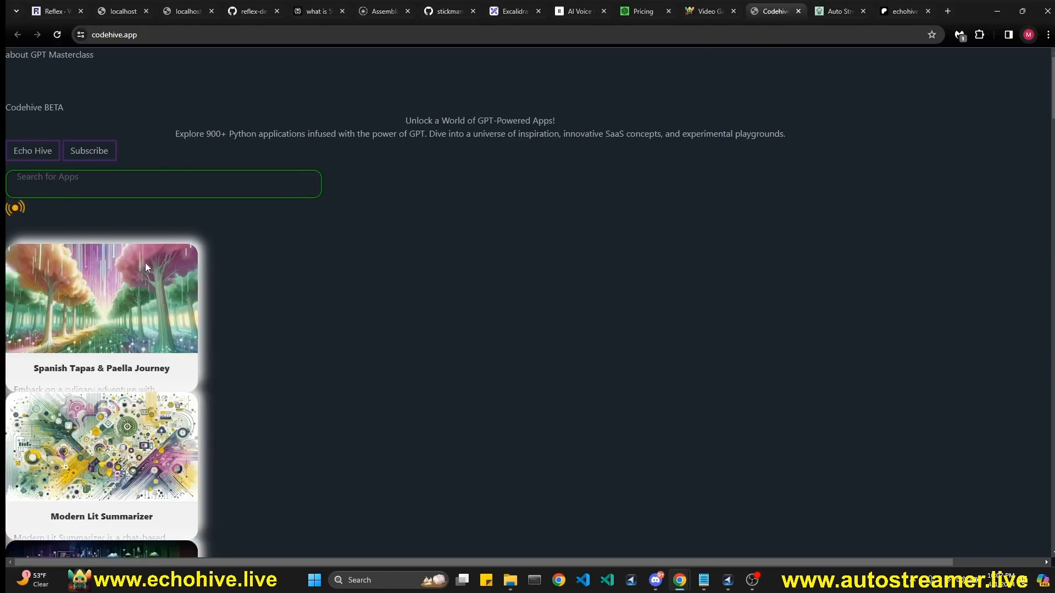
pyautogui.click(771, 11)
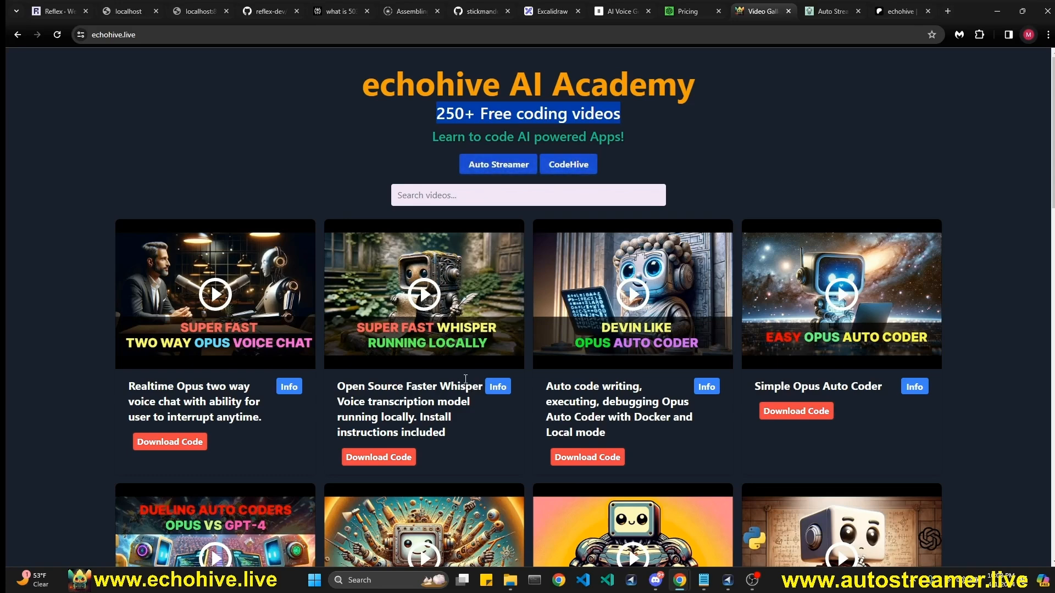
pyautogui.moveTo(618, 334)
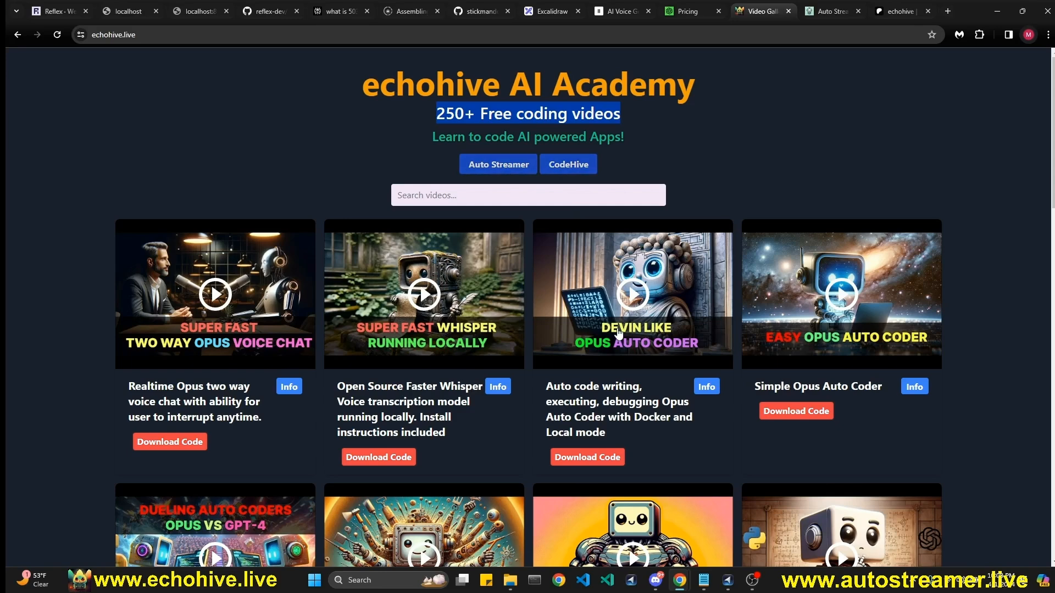